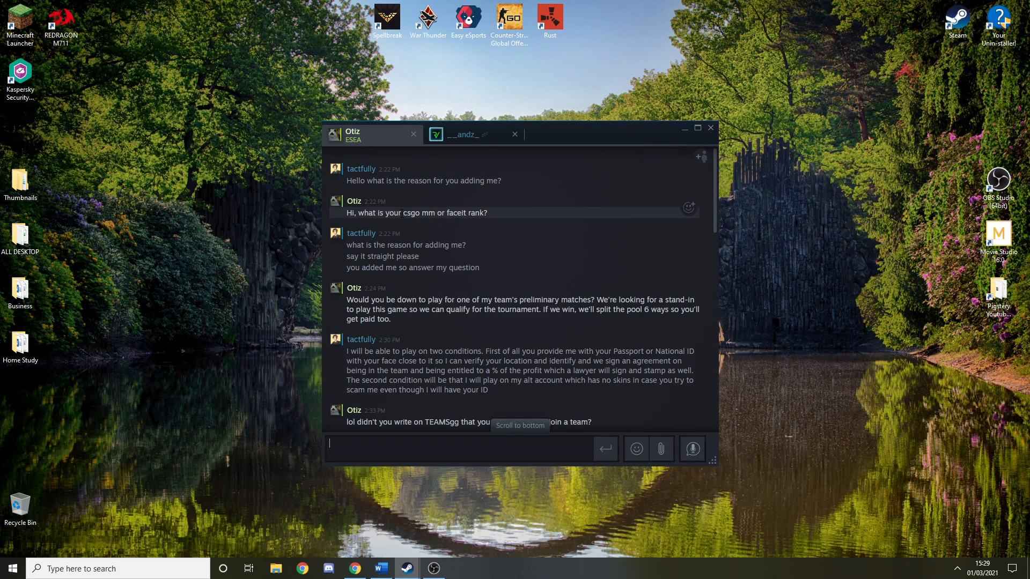
{"action": "mouse_move", "coordinate": [476, 223]}
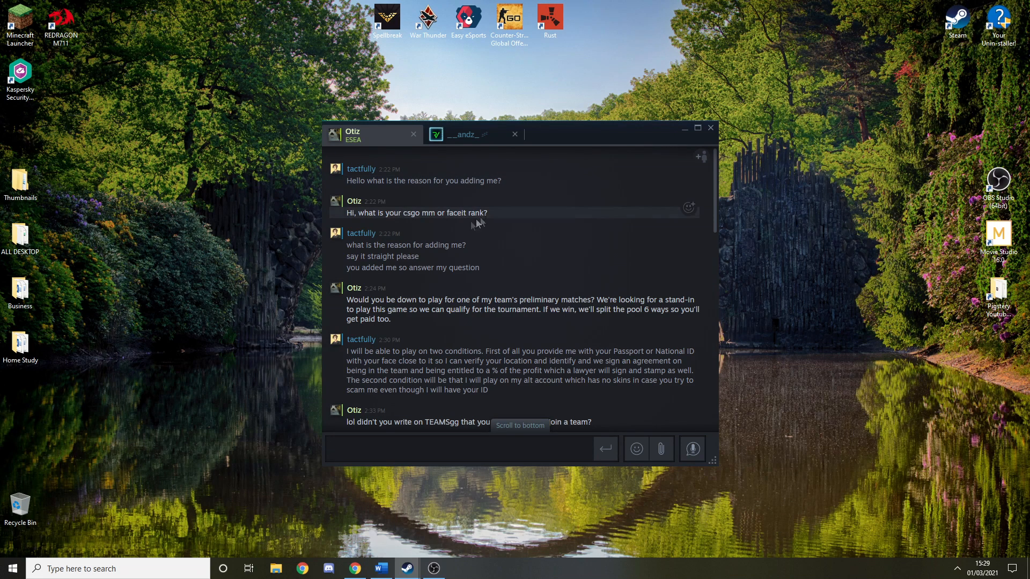
{"action": "mouse_move", "coordinate": [413, 279]}
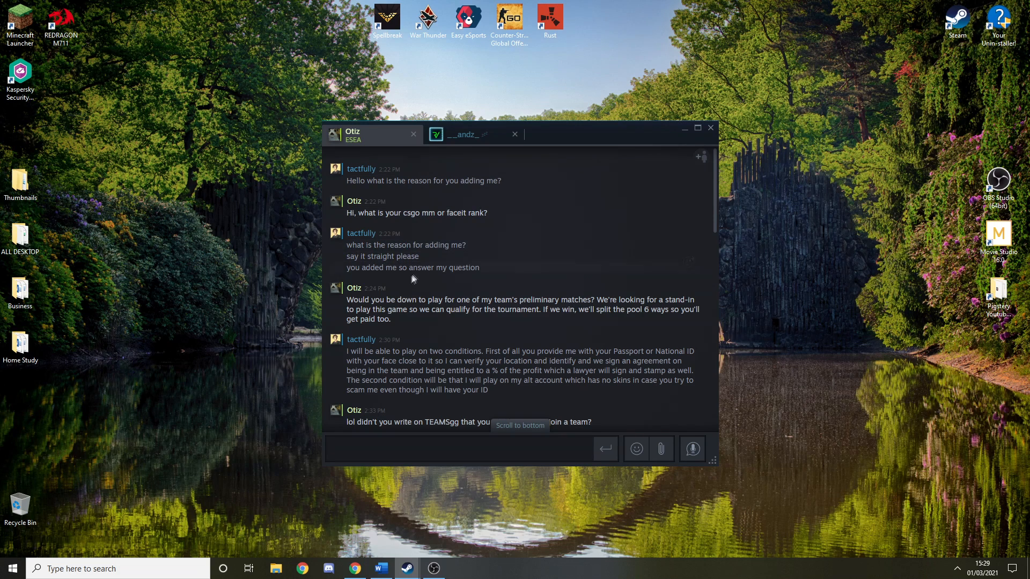
Select the chat sentence about playing on an alt account with no skins while holding their ID
{"action": "scroll", "scroll_direction": "down", "scroll_amount": 3}
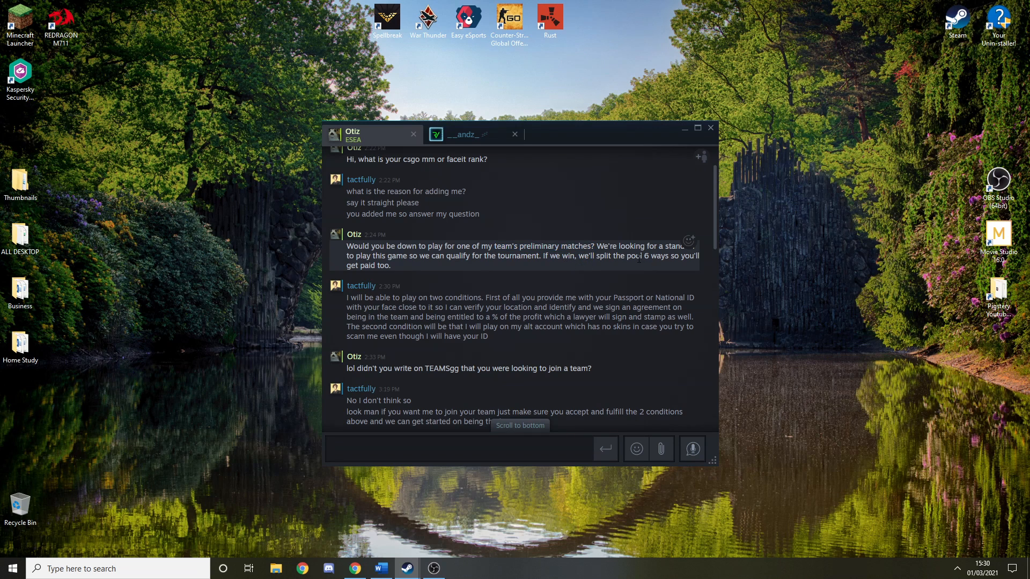
{"action": "mouse_move", "coordinate": [605, 268]}
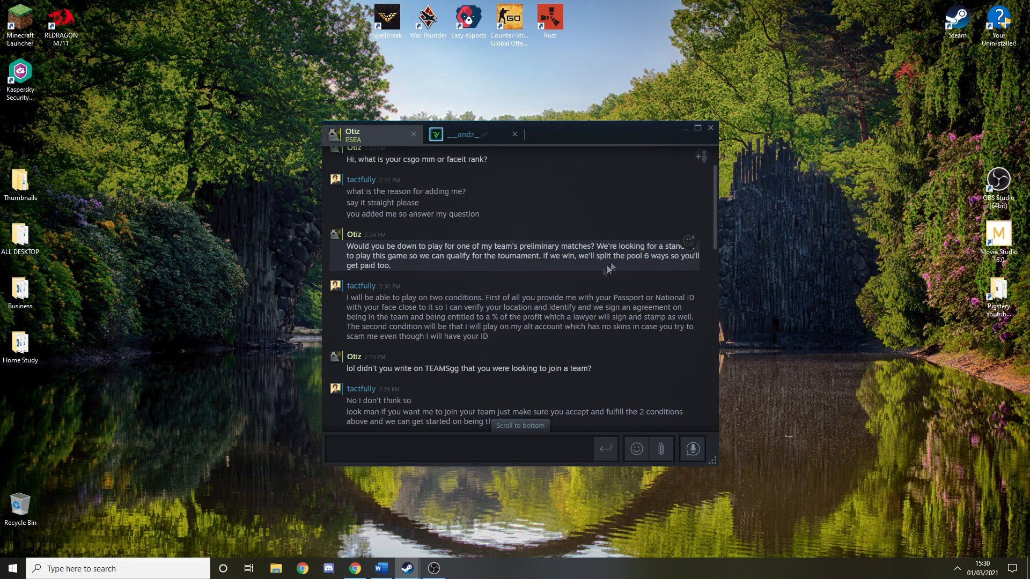
{"action": "mouse_move", "coordinate": [569, 281]}
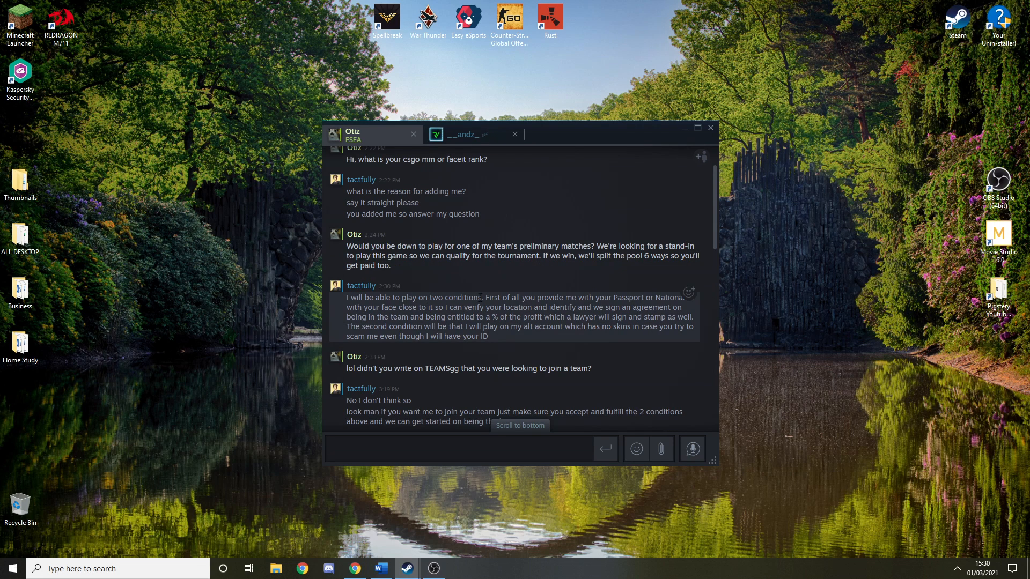
{"action": "double_click", "coordinate": [625, 298]}
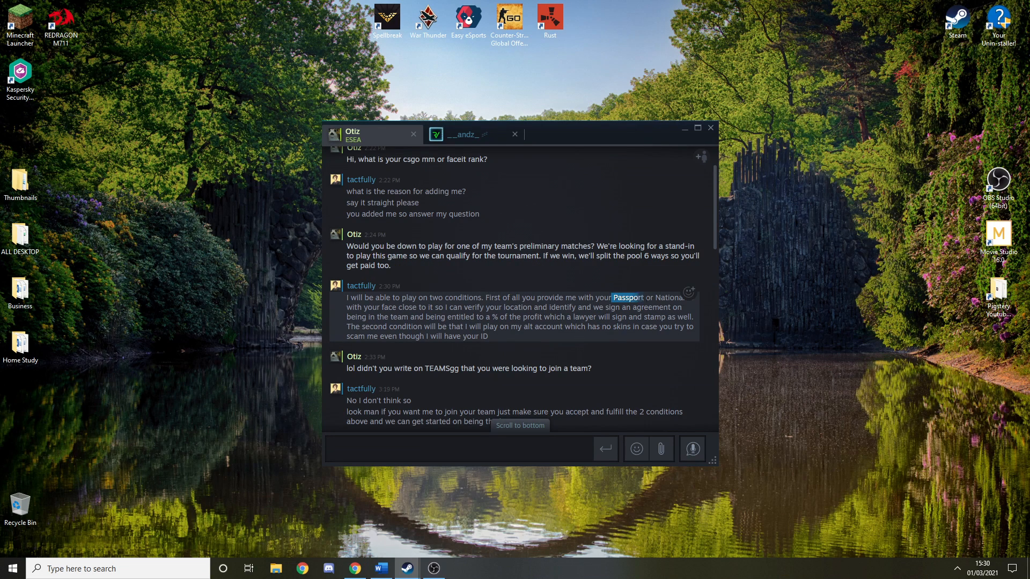
{"action": "left_click_drag", "start_coordinate": [611, 298], "coordinate": [503, 307]}
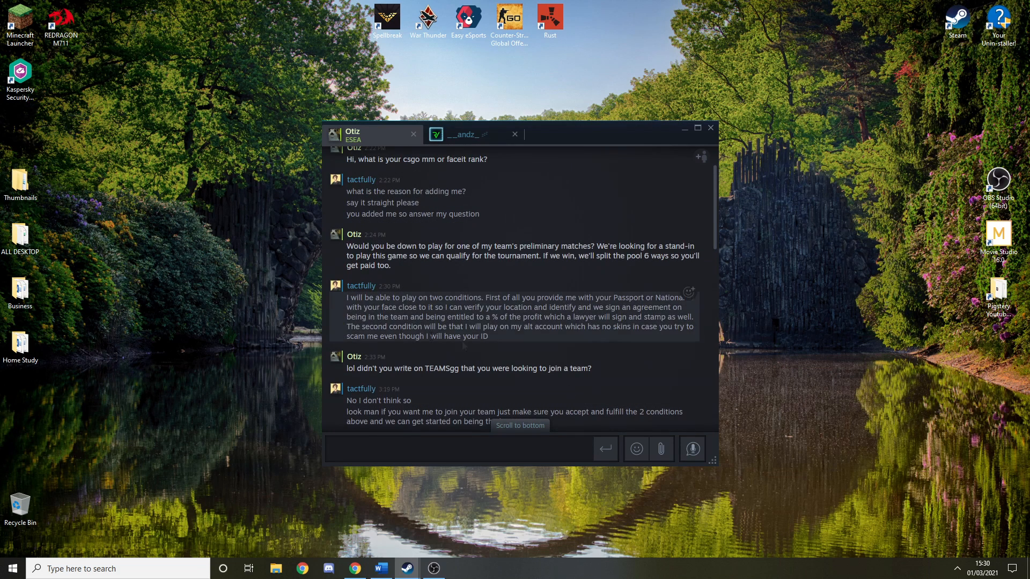
{"action": "left_click_drag", "start_coordinate": [403, 306], "coordinate": [599, 307]}
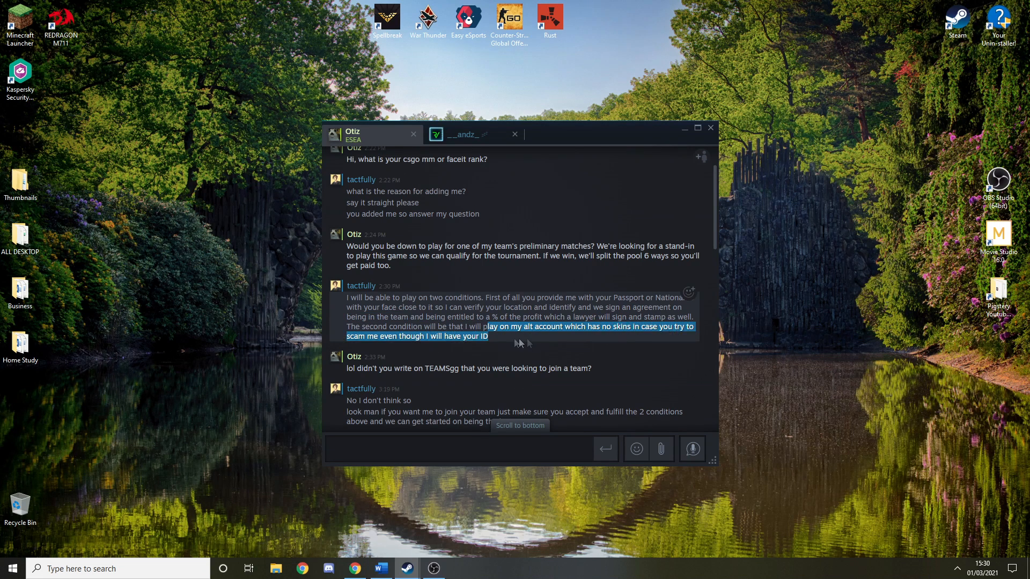
Scroll the Steam chat down past the TEAMS.gg link preview to the replies after it
{"action": "scroll", "scroll_direction": "down", "scroll_amount": 3}
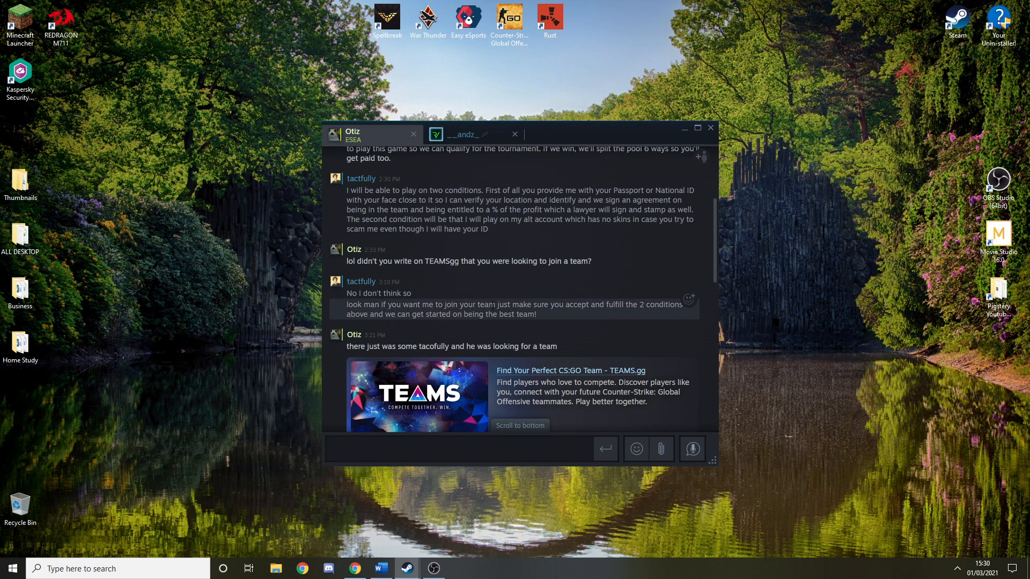
{"action": "scroll", "scroll_direction": "down", "scroll_amount": 3}
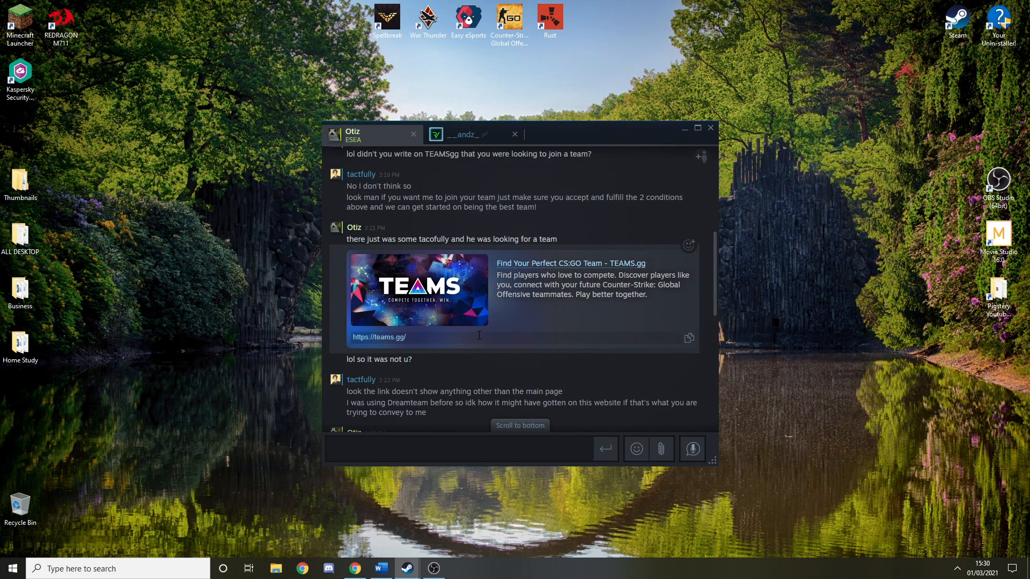
{"action": "scroll", "scroll_direction": "down", "scroll_amount": 3}
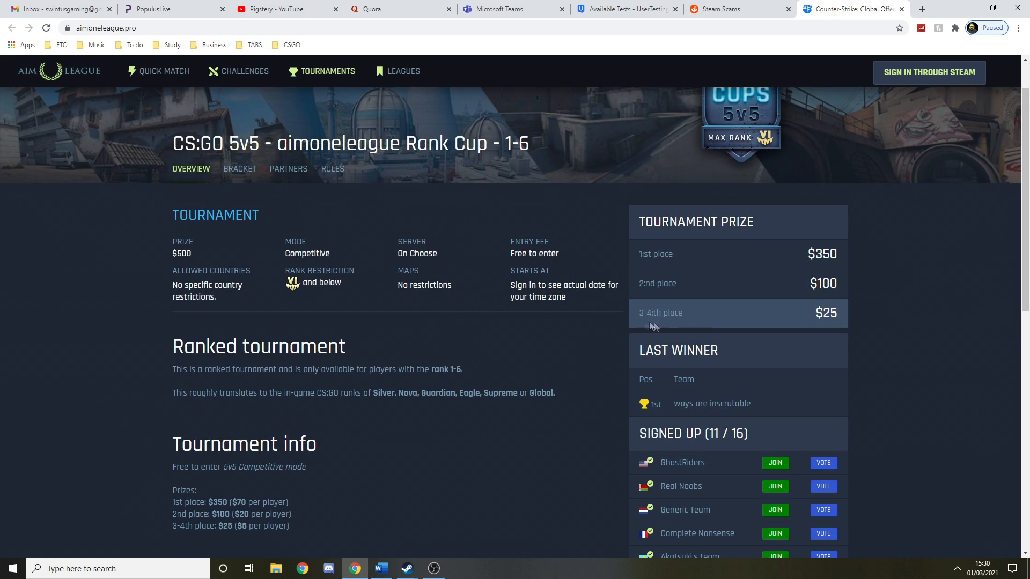
Scroll the CS:GO 5v5 Rank Cup page past prizes and signed-up teams to the footer
{"action": "scroll", "scroll_direction": "down", "scroll_amount": 3}
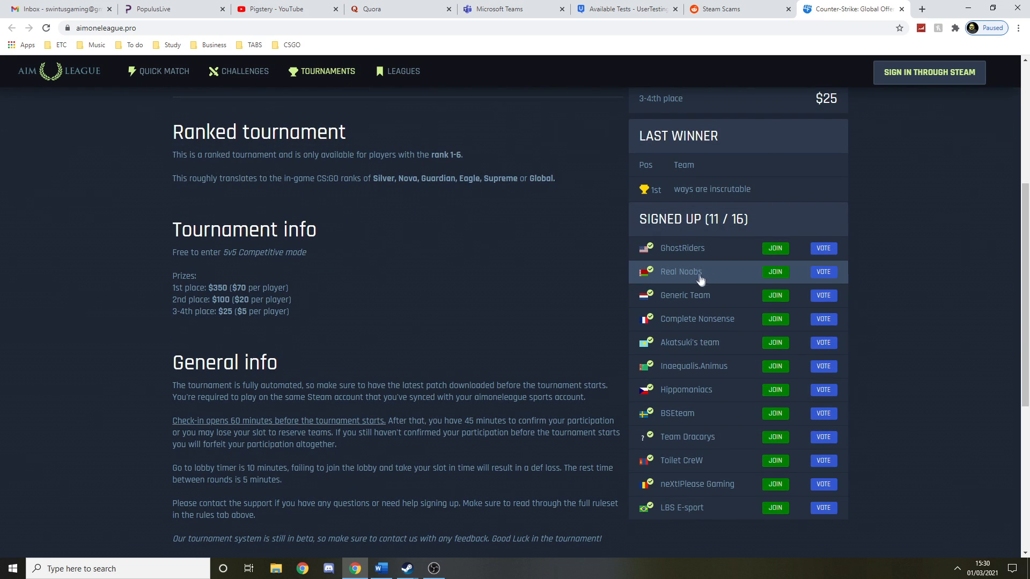
{"action": "mouse_move", "coordinate": [710, 271]}
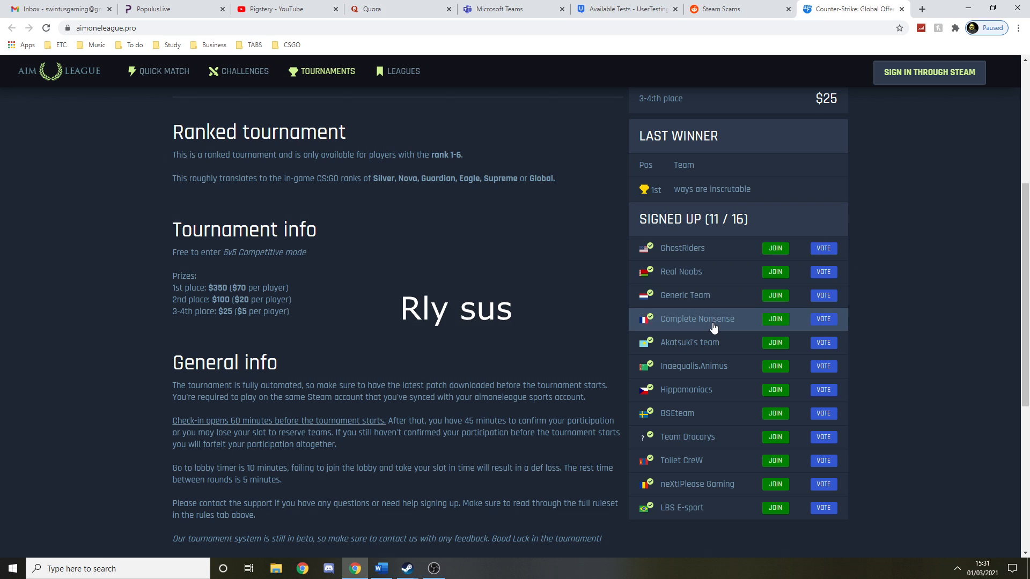
{"action": "mouse_move", "coordinate": [723, 295]}
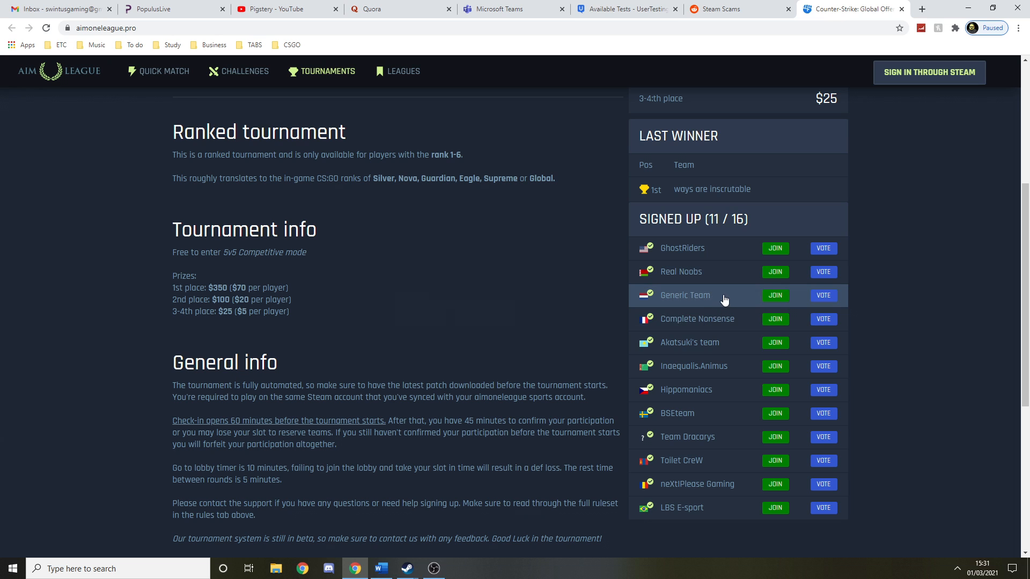
{"action": "scroll", "scroll_direction": "down", "scroll_amount": 3}
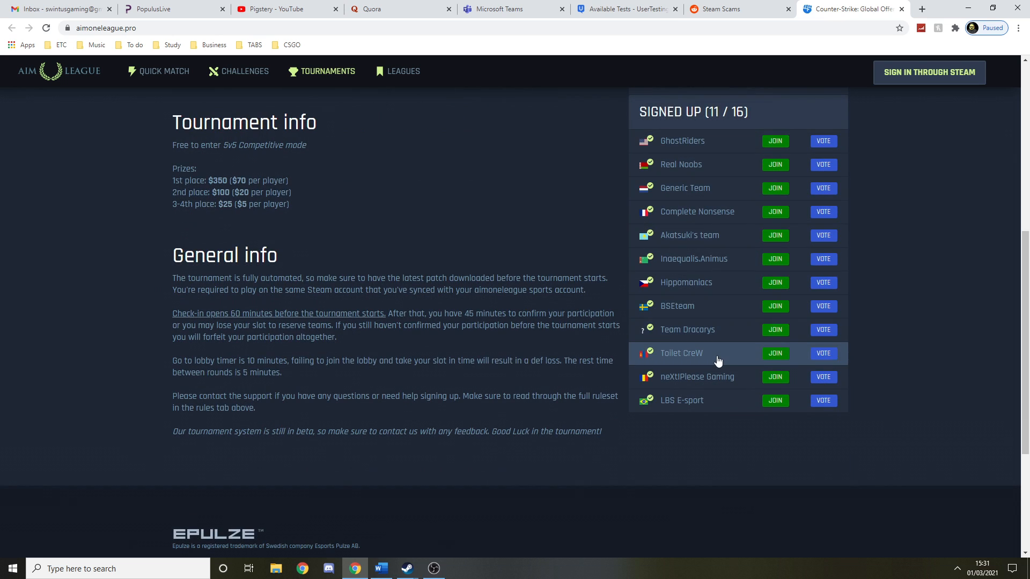
{"action": "mouse_move", "coordinate": [715, 362]}
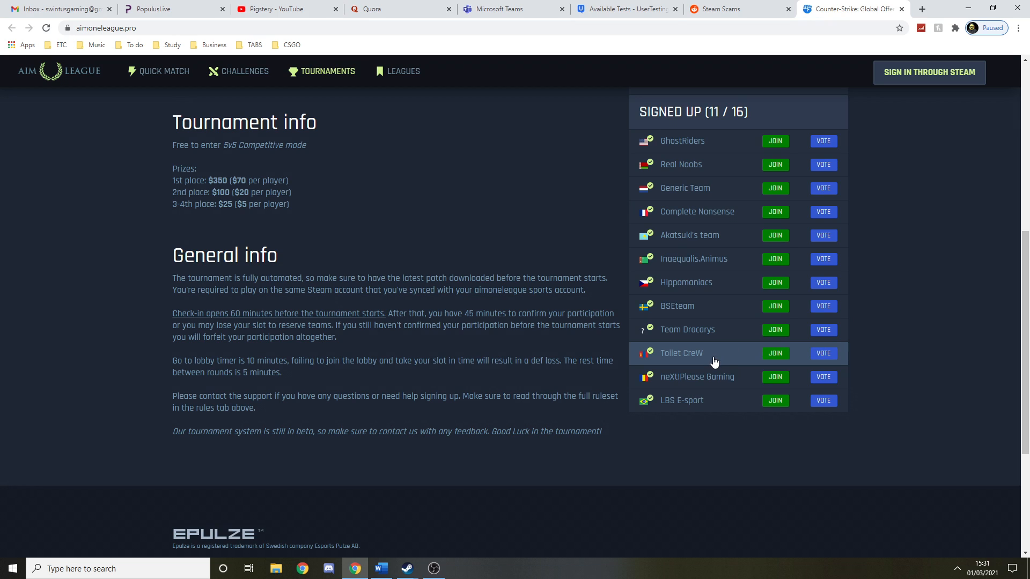
{"action": "mouse_move", "coordinate": [721, 358]}
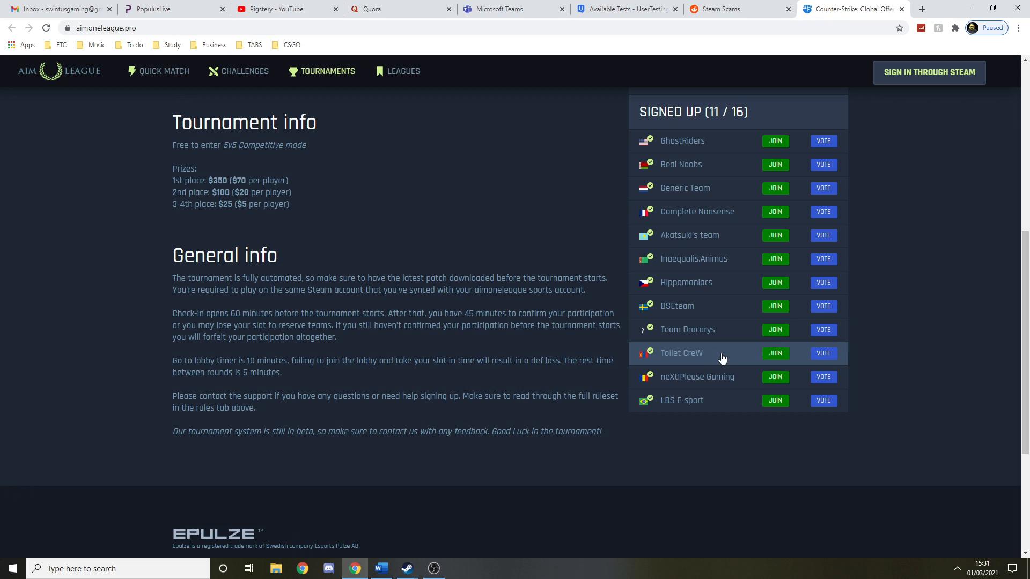
{"action": "scroll", "scroll_direction": "down", "scroll_amount": 3}
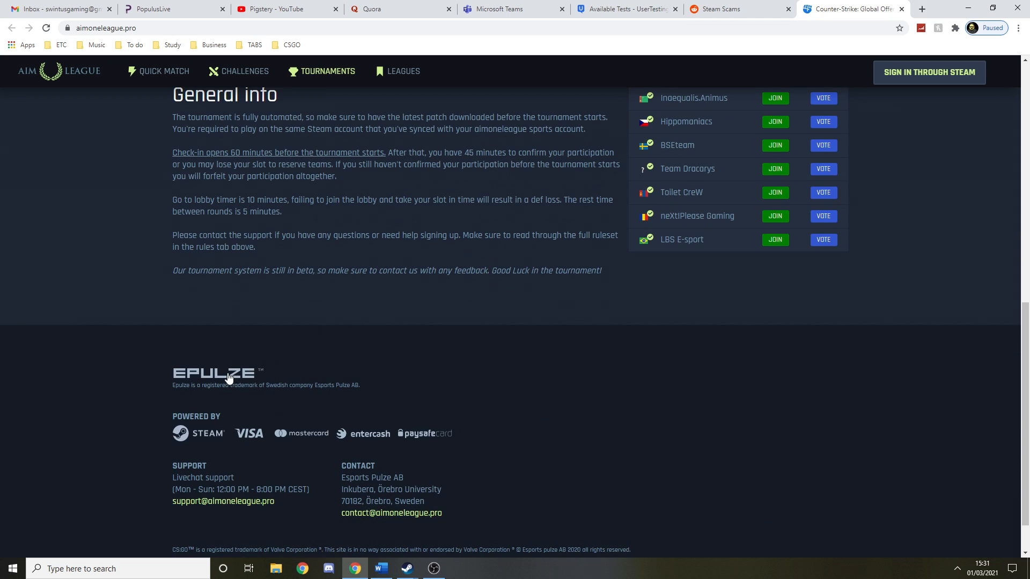
{"action": "mouse_move", "coordinate": [199, 340]}
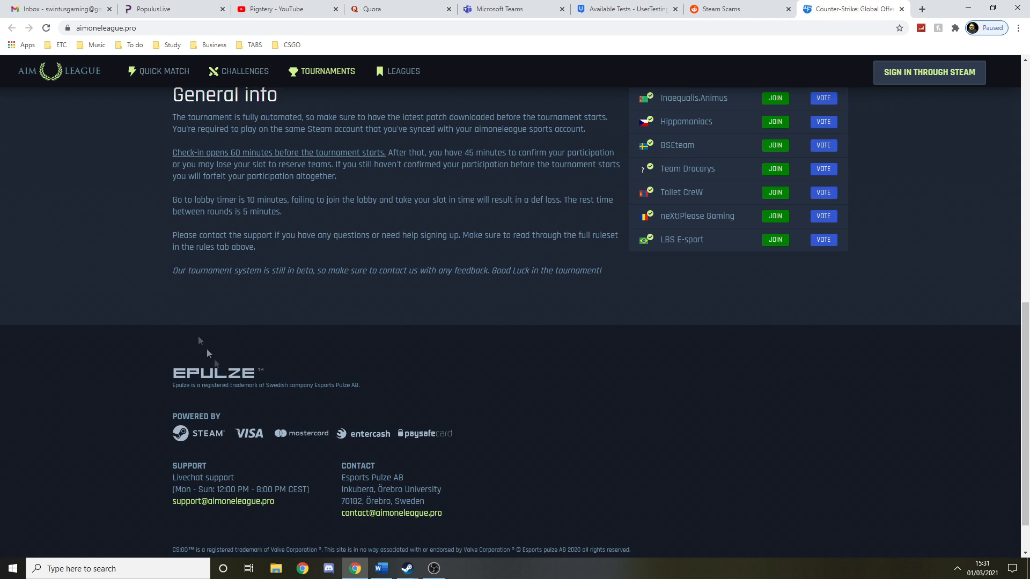
Reach the page bottom and select the start of the Valve CS:GO trademark disclaimer
{"action": "scroll", "scroll_direction": "down", "scroll_amount": 3}
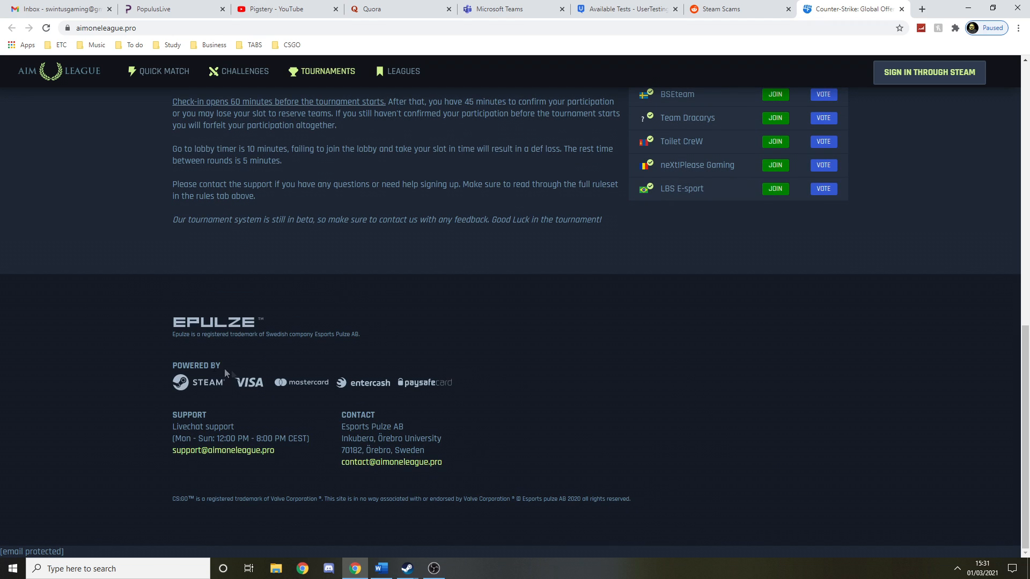
{"action": "mouse_move", "coordinate": [377, 391]}
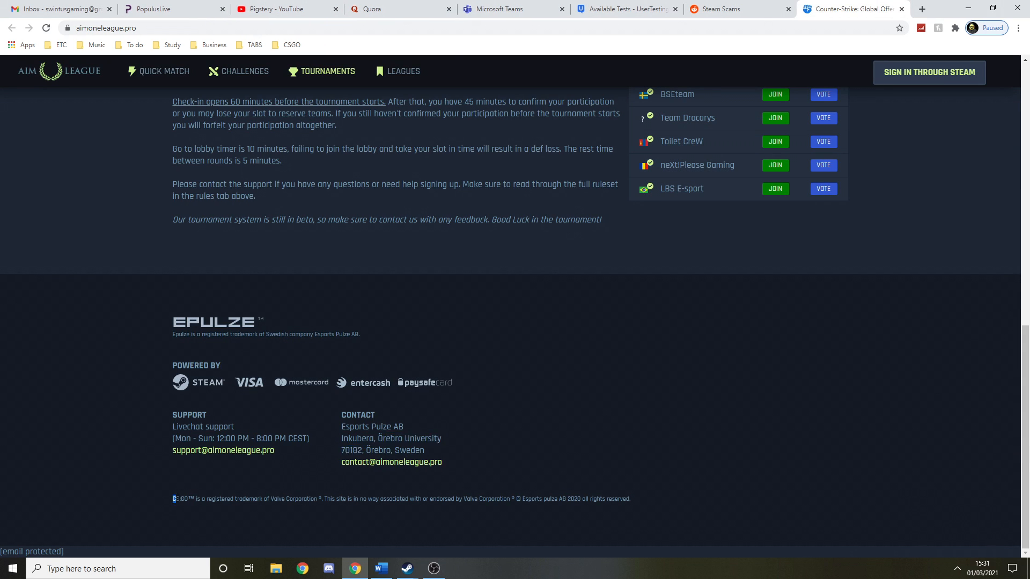
{"action": "left_click_drag", "start_coordinate": [173, 498], "coordinate": [334, 498]}
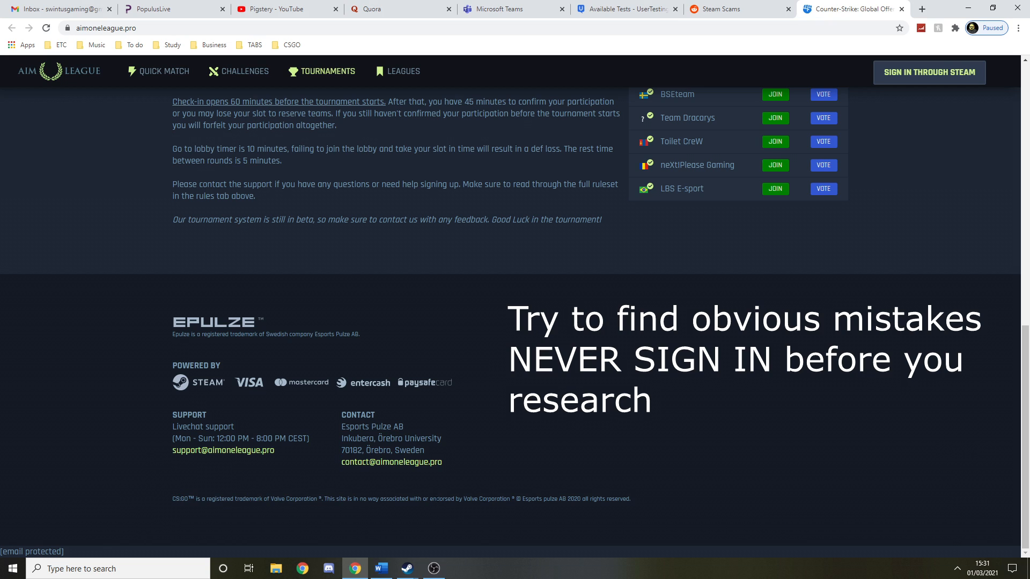
{"action": "mouse_move", "coordinate": [636, 502]}
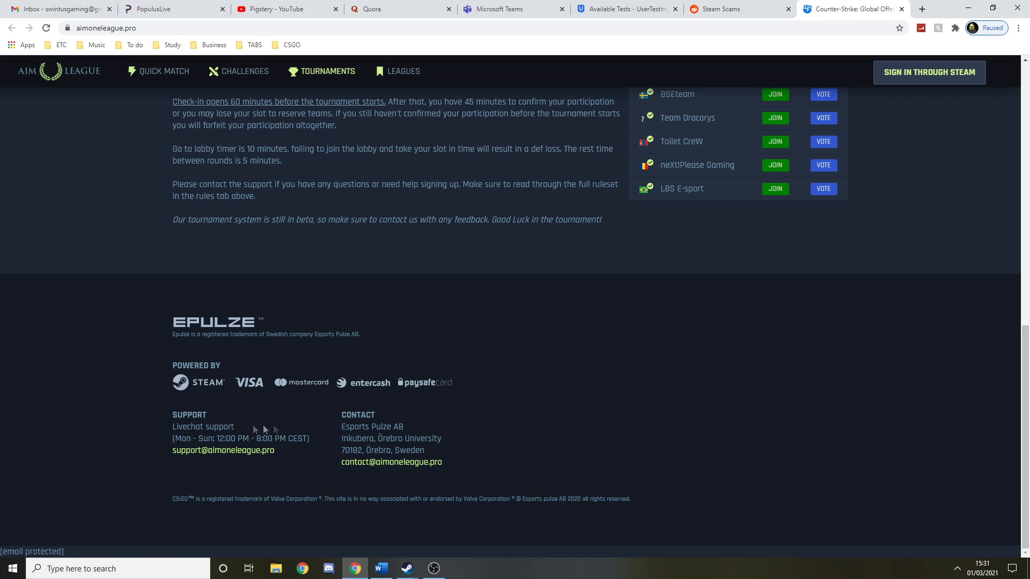
{"action": "scroll", "scroll_direction": "up", "scroll_amount": 3}
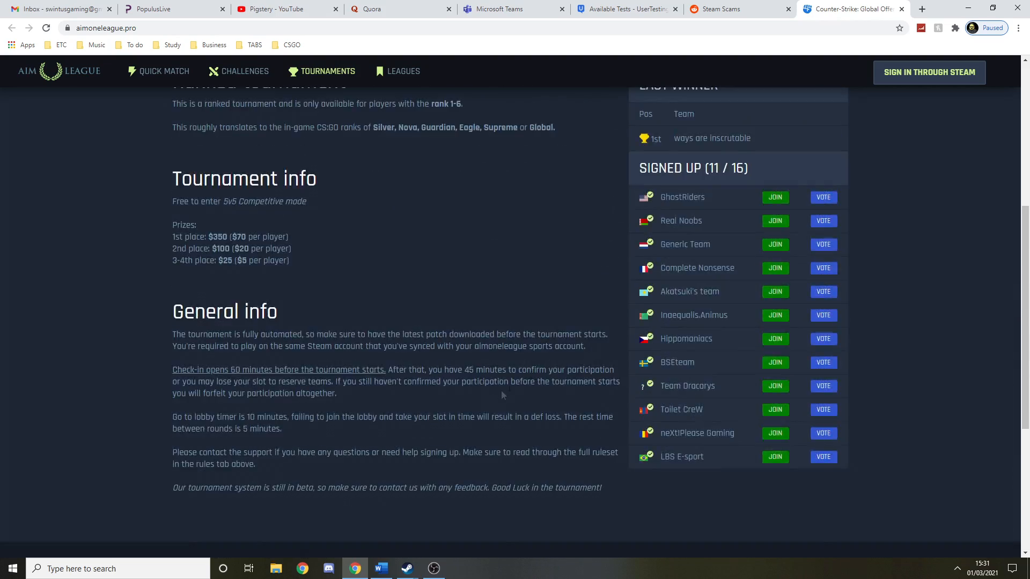
{"action": "scroll", "scroll_direction": "down", "scroll_amount": 3}
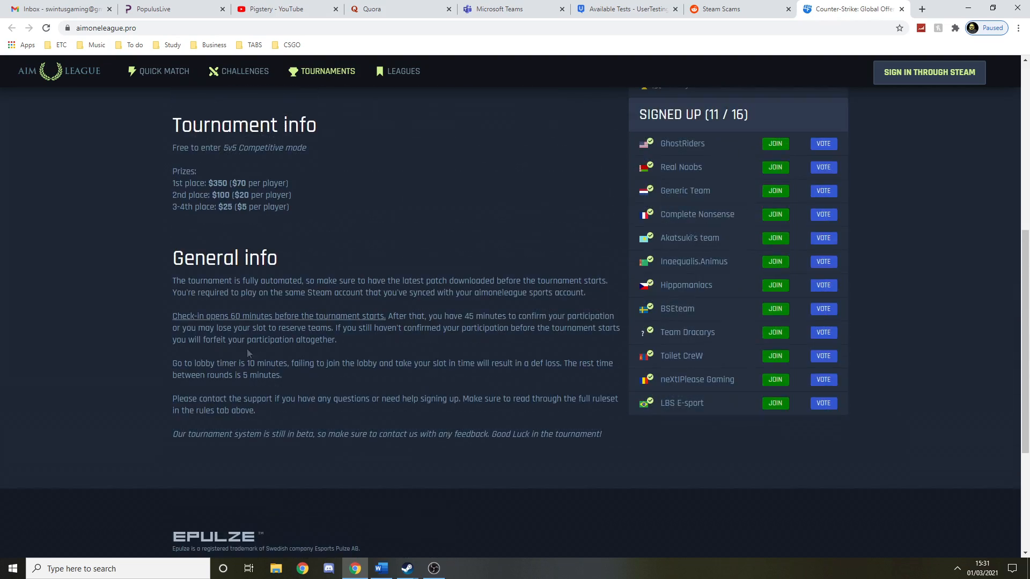
{"action": "scroll", "scroll_direction": "up", "scroll_amount": 3}
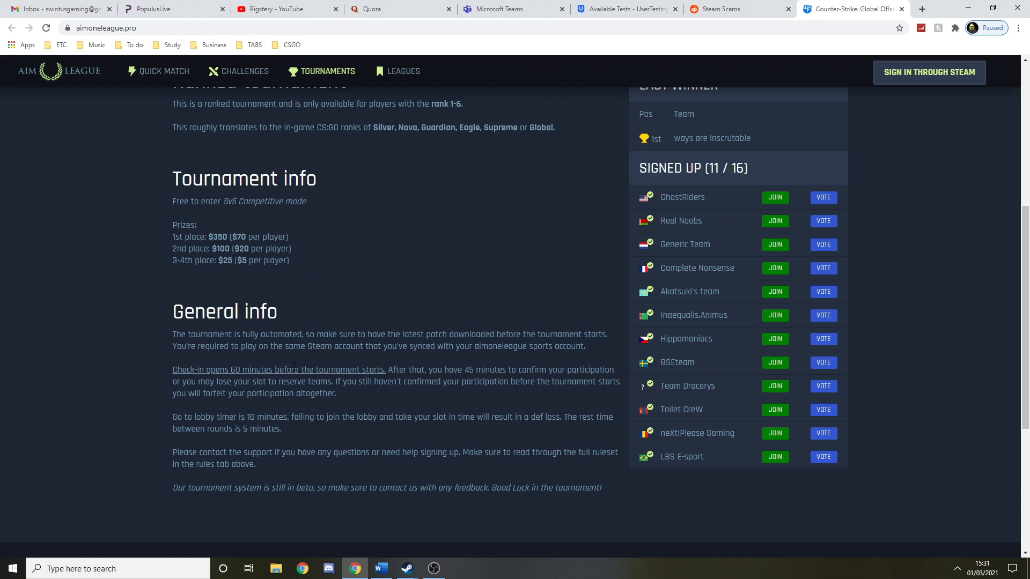
{"action": "scroll", "scroll_direction": "up", "scroll_amount": 3}
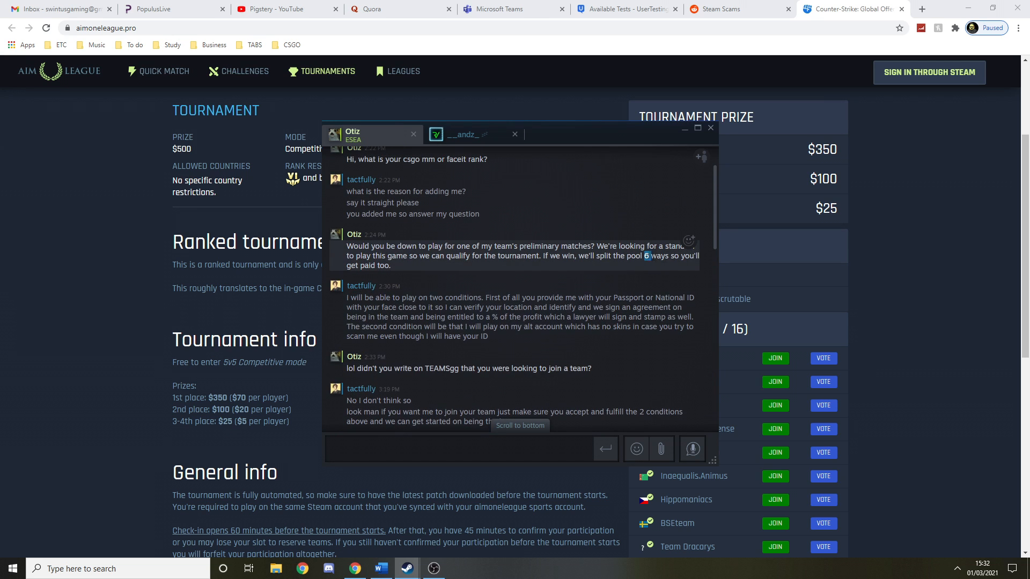
{"action": "left_click", "coordinate": [710, 128]}
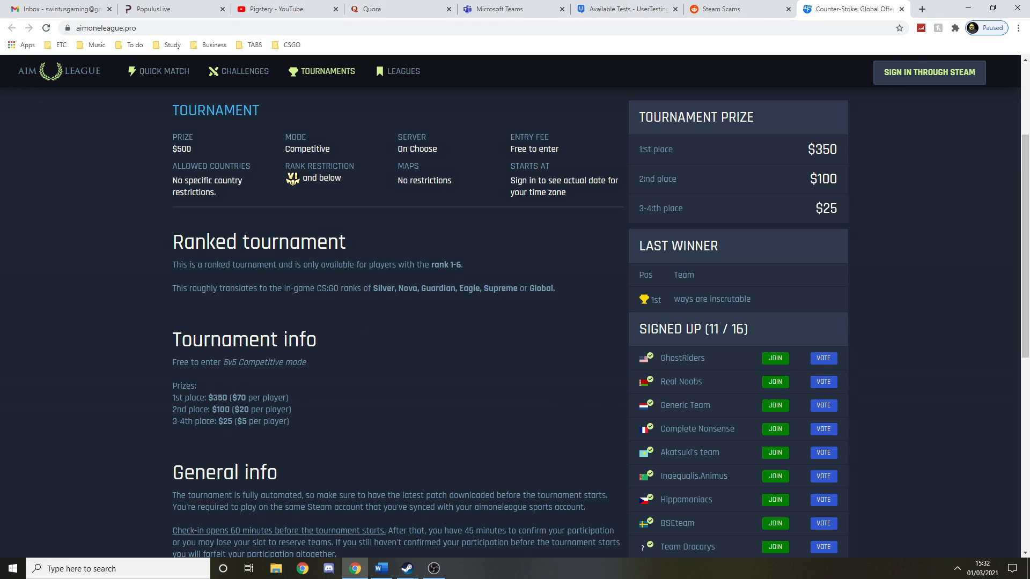
{"action": "mouse_move", "coordinate": [313, 401]}
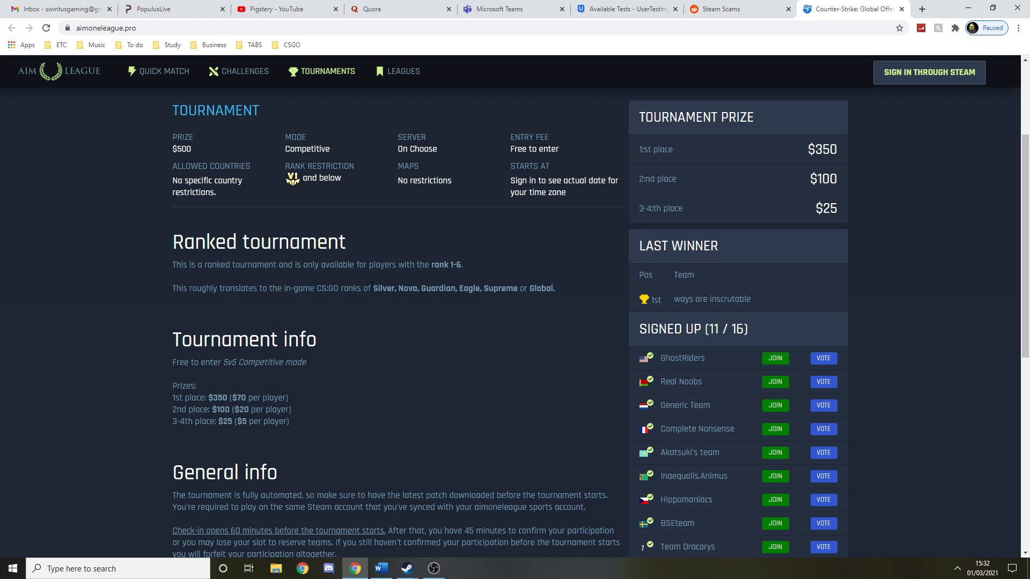
Open the Rank Cup BRACKET tab and scroll through the single-elimination rounds to the final
{"action": "left_click_drag", "start_coordinate": [372, 288], "coordinate": [554, 289]}
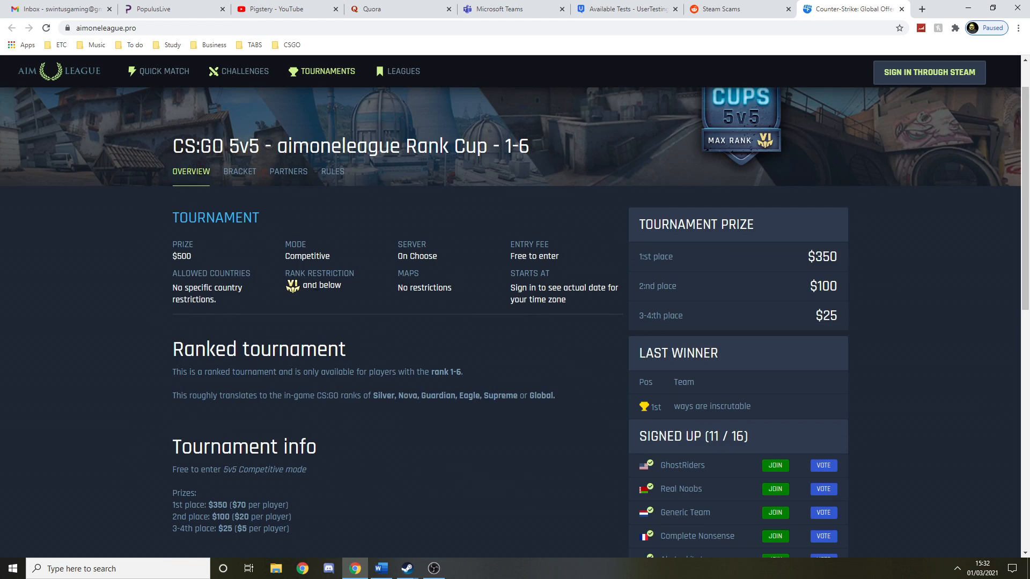
{"action": "mouse_move", "coordinate": [288, 295]}
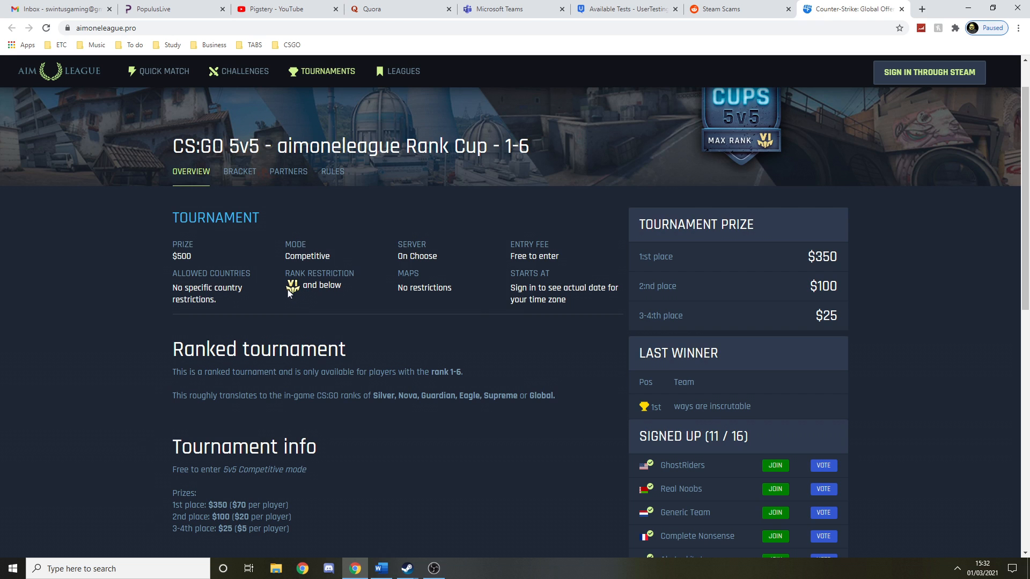
{"action": "left_click", "coordinate": [239, 171]}
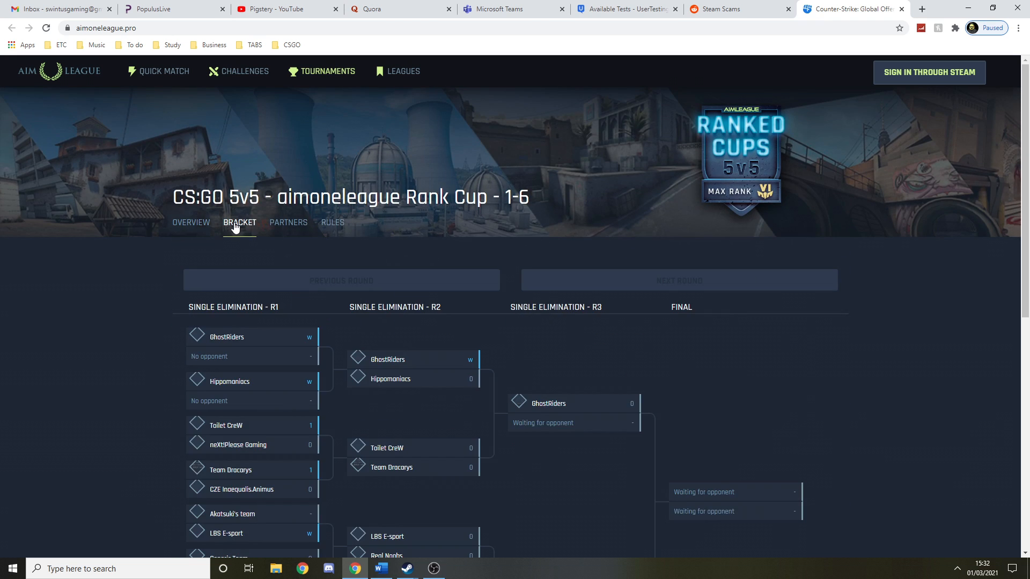
{"action": "scroll", "scroll_direction": "down", "scroll_amount": 3}
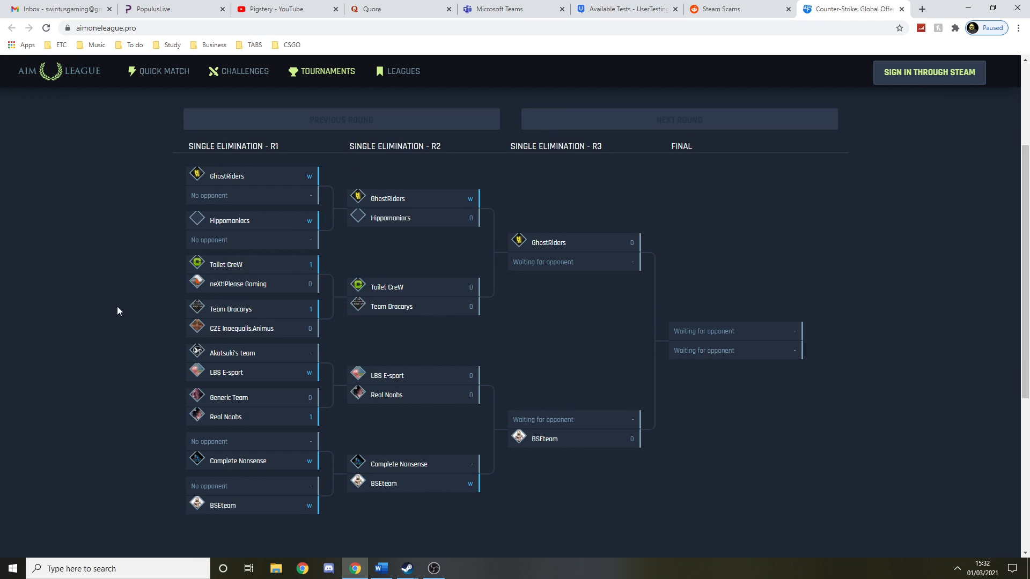
{"action": "mouse_move", "coordinate": [152, 287]}
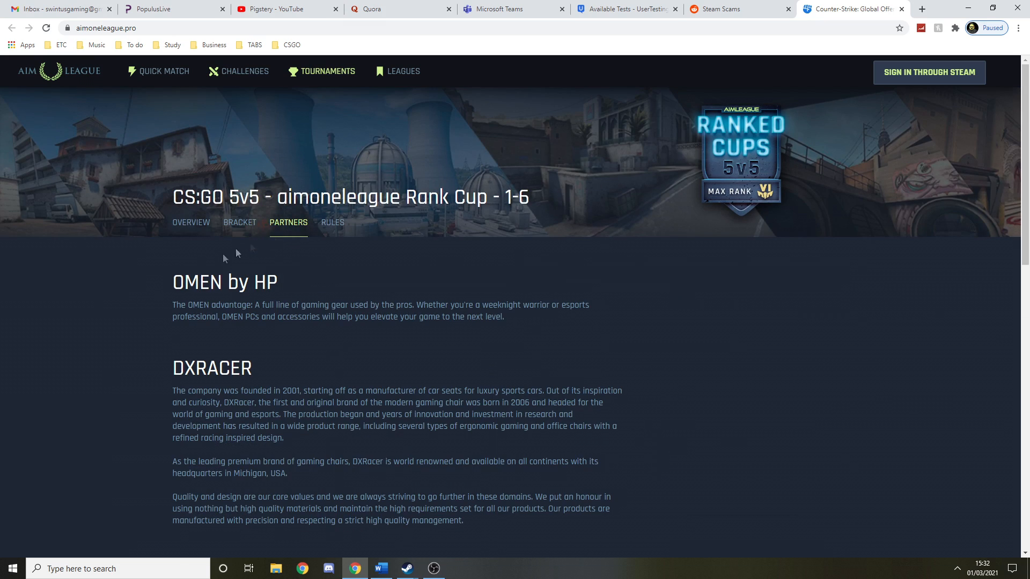
Browse partners OMEN, DXRacer, NVIDIA, Betway and DreamTeam, then open the tournament rules
{"action": "scroll", "scroll_direction": "down", "scroll_amount": 3}
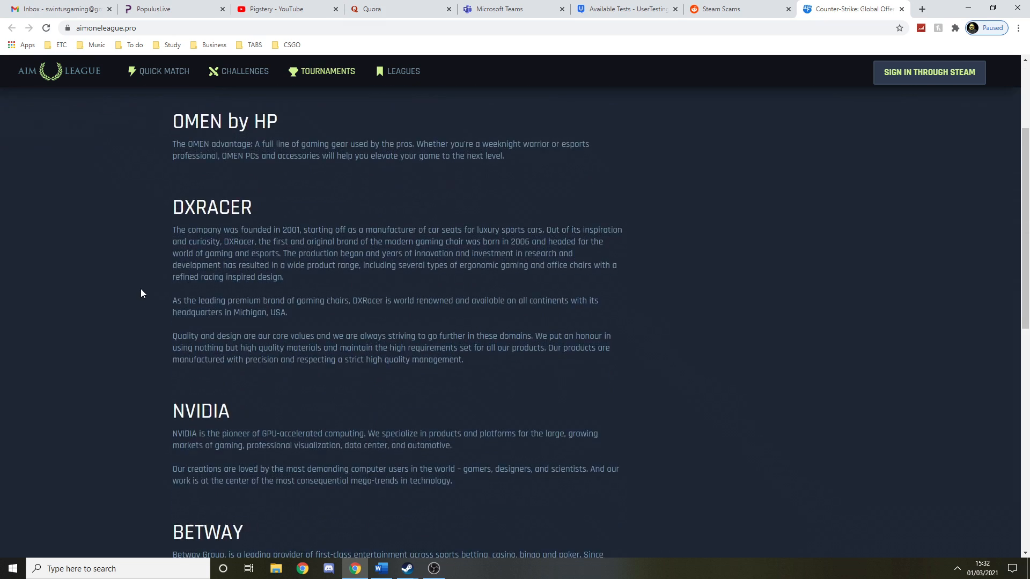
{"action": "scroll", "scroll_direction": "down", "scroll_amount": 3}
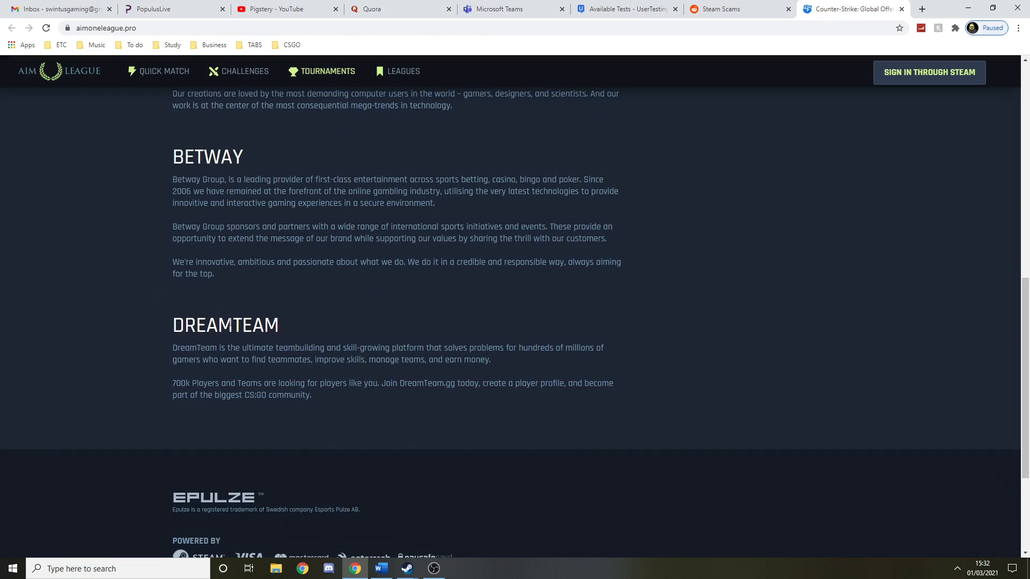
{"action": "scroll", "scroll_direction": "up", "scroll_amount": 3}
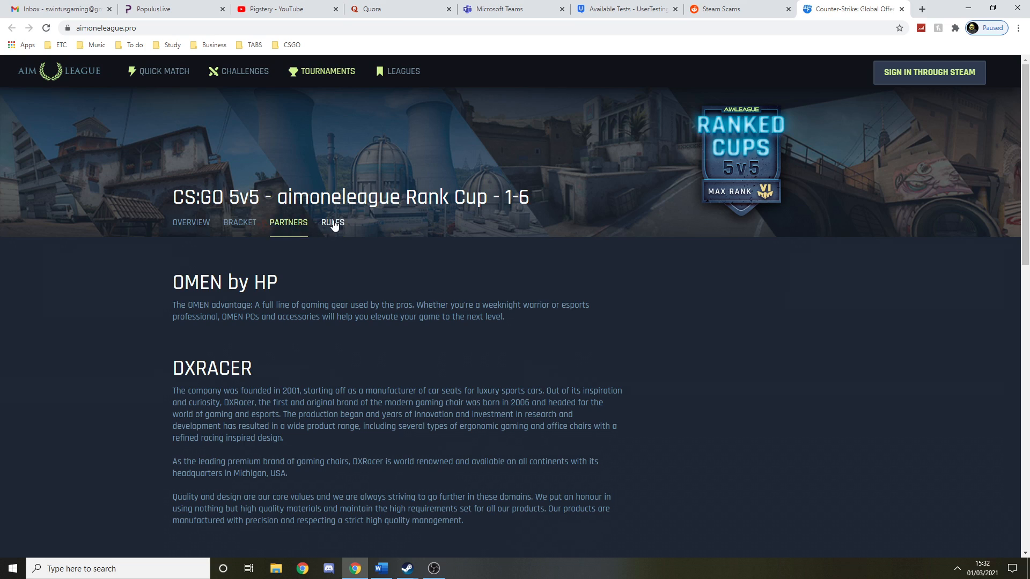
{"action": "left_click", "coordinate": [333, 222]}
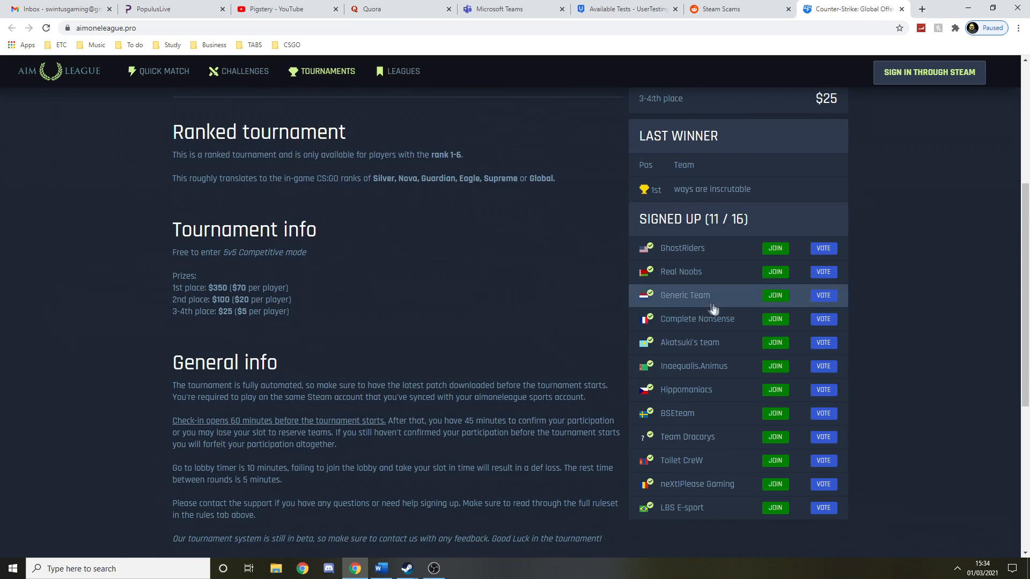
{"action": "mouse_move", "coordinate": [713, 399]}
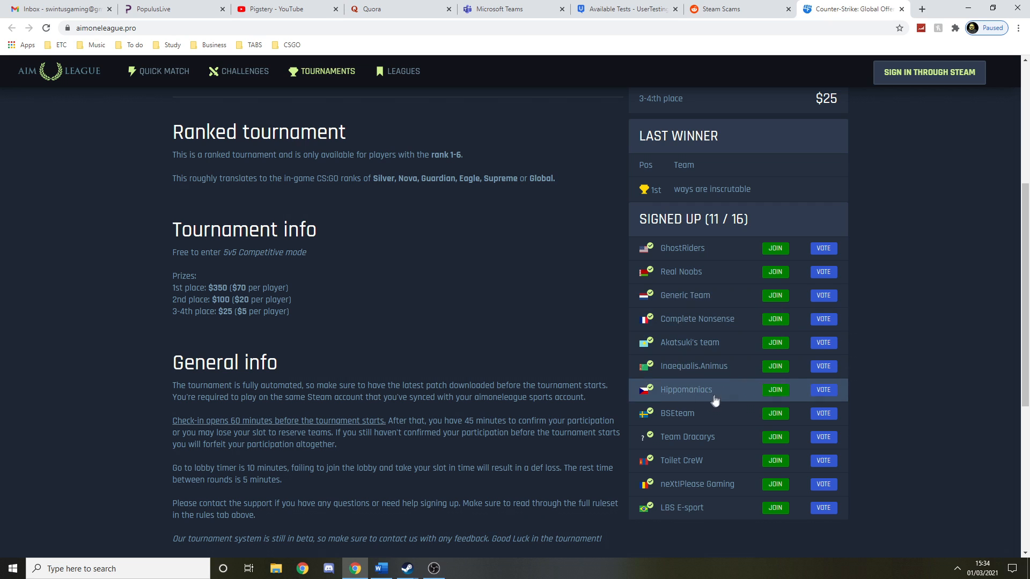
{"action": "mouse_move", "coordinate": [637, 361]}
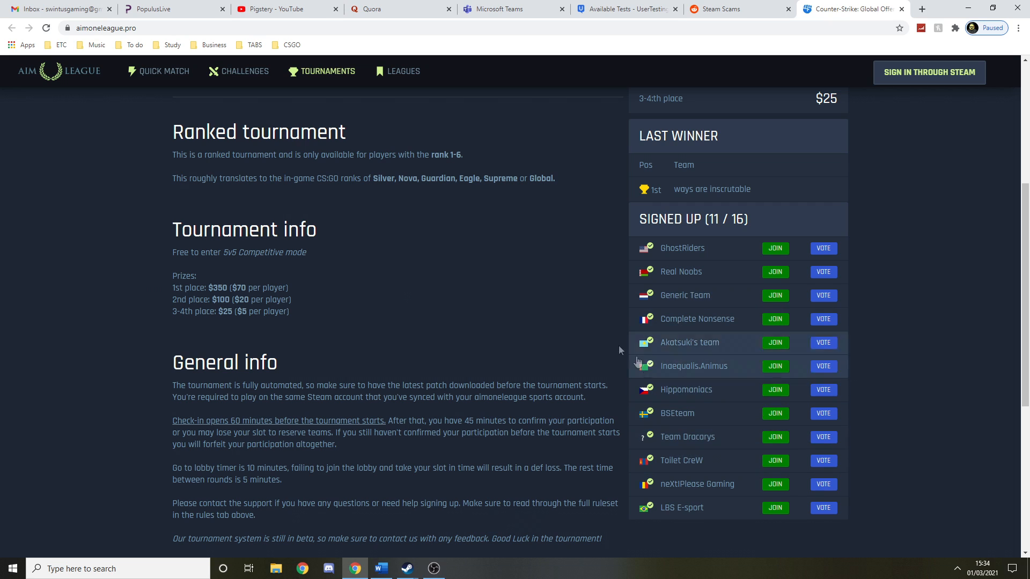
{"action": "mouse_move", "coordinate": [401, 292]}
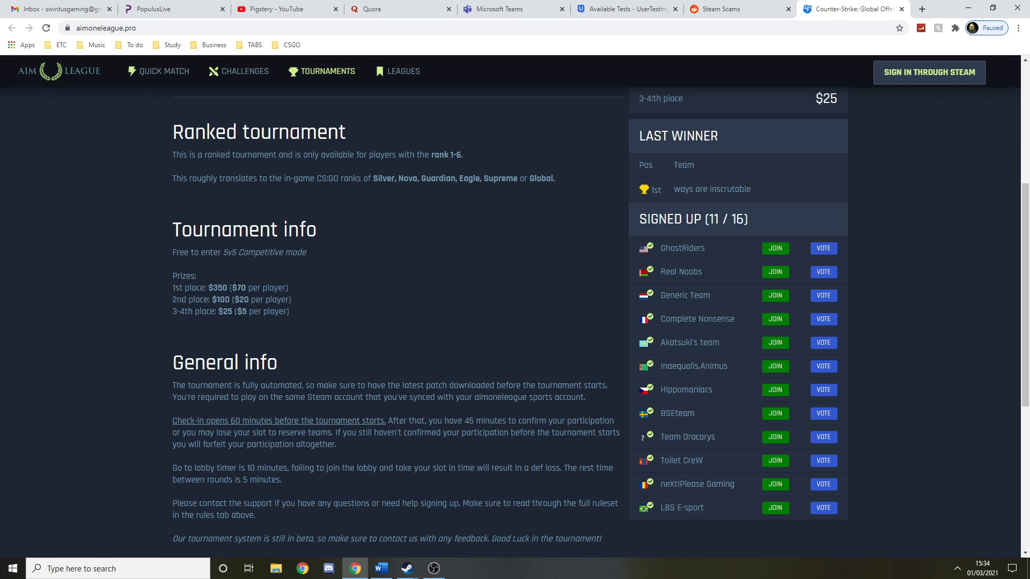
{"action": "mouse_move", "coordinate": [354, 237]}
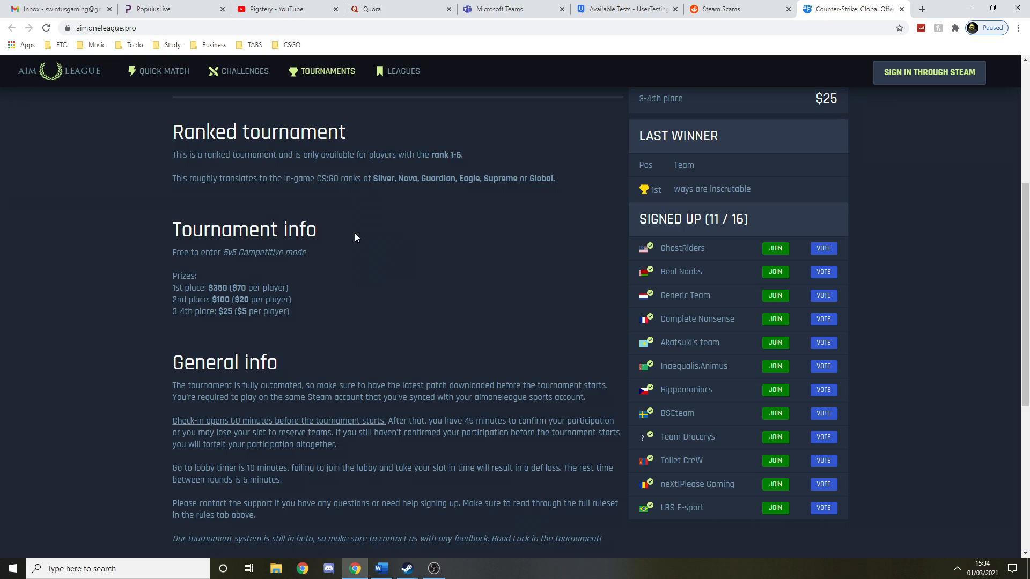
Scroll the OVERVIEW through the prize breakdown and 11 of 16 signed-up teams and back
{"action": "scroll", "scroll_direction": "down", "scroll_amount": 3}
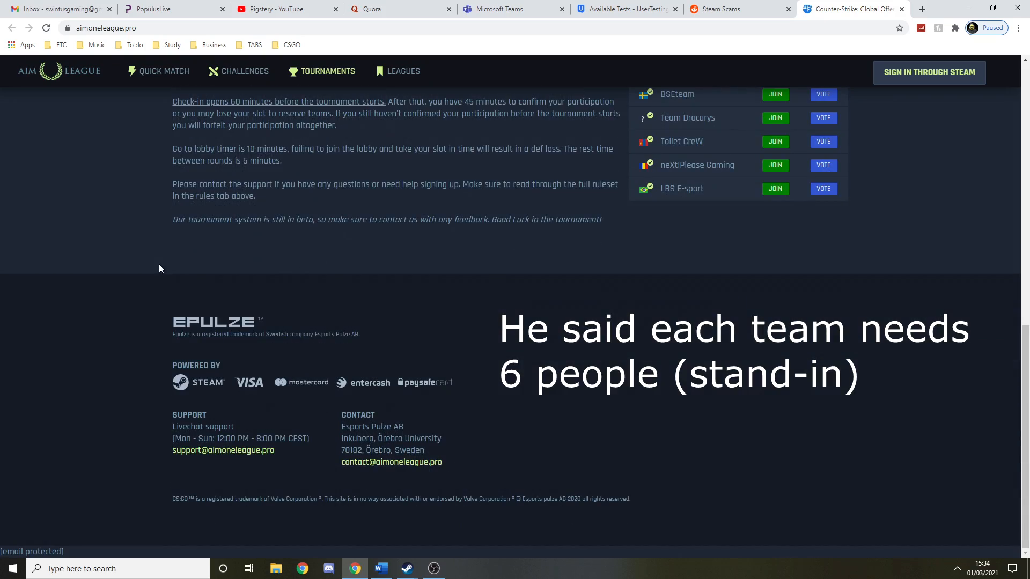
{"action": "scroll", "scroll_direction": "up", "scroll_amount": 3}
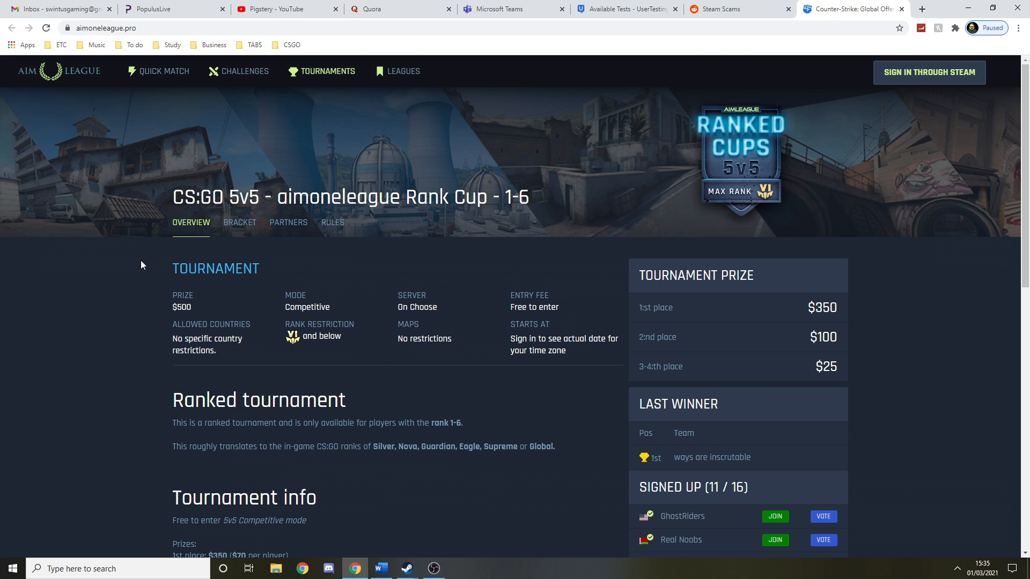
{"action": "mouse_move", "coordinate": [129, 249]}
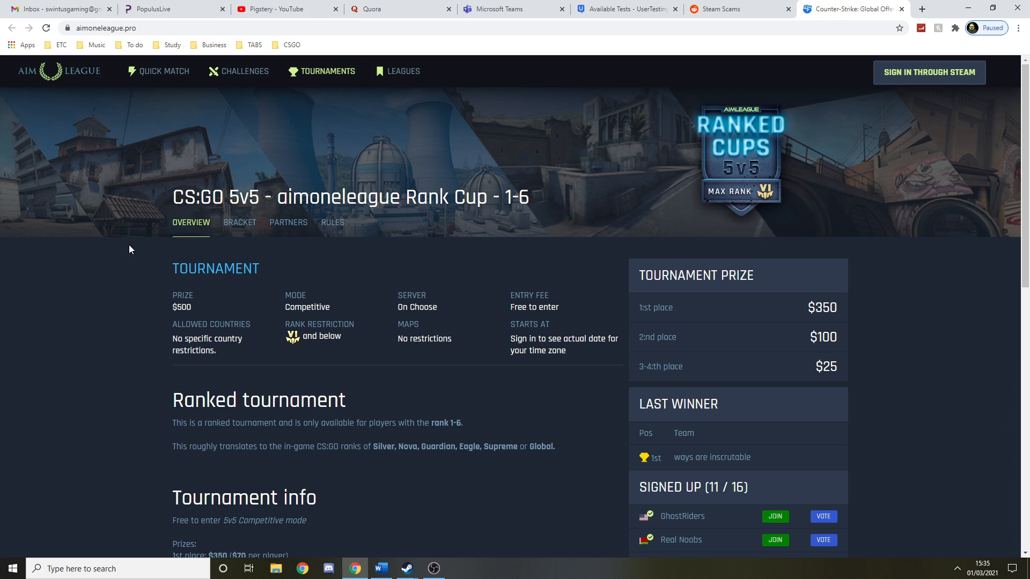
{"action": "mouse_move", "coordinate": [140, 245]}
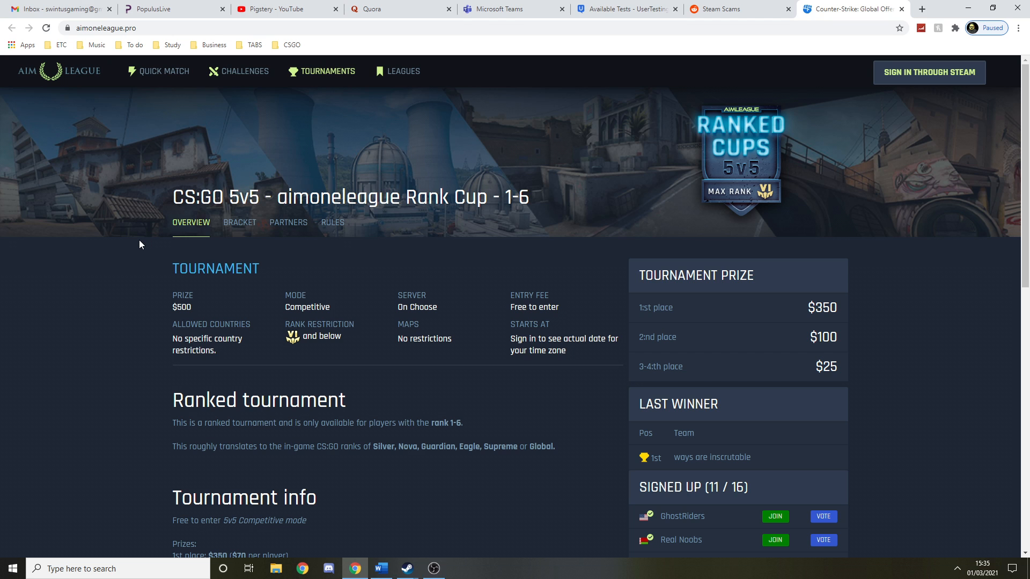
{"action": "scroll", "scroll_direction": "down", "scroll_amount": 3}
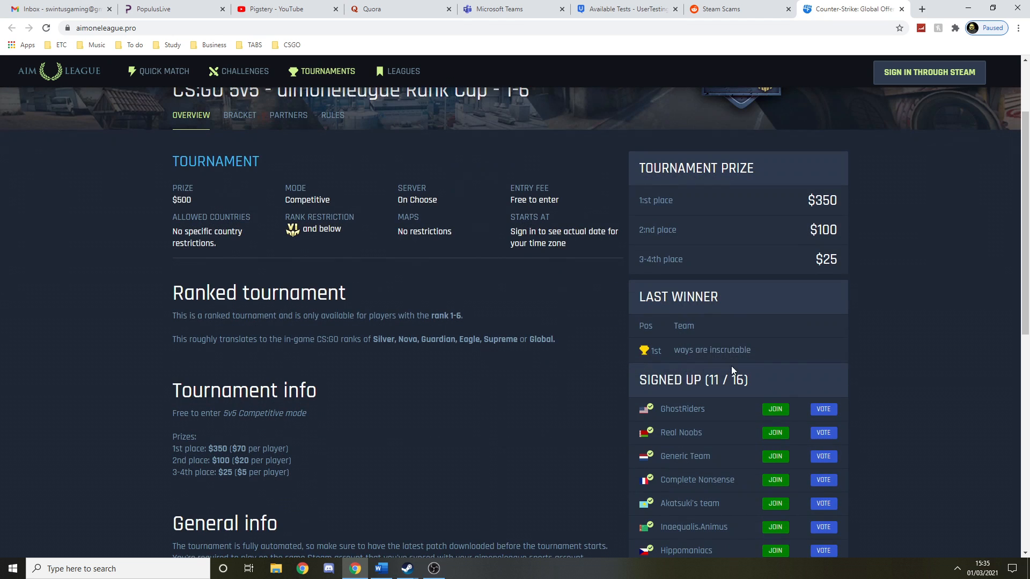
{"action": "double_click", "coordinate": [711, 350]}
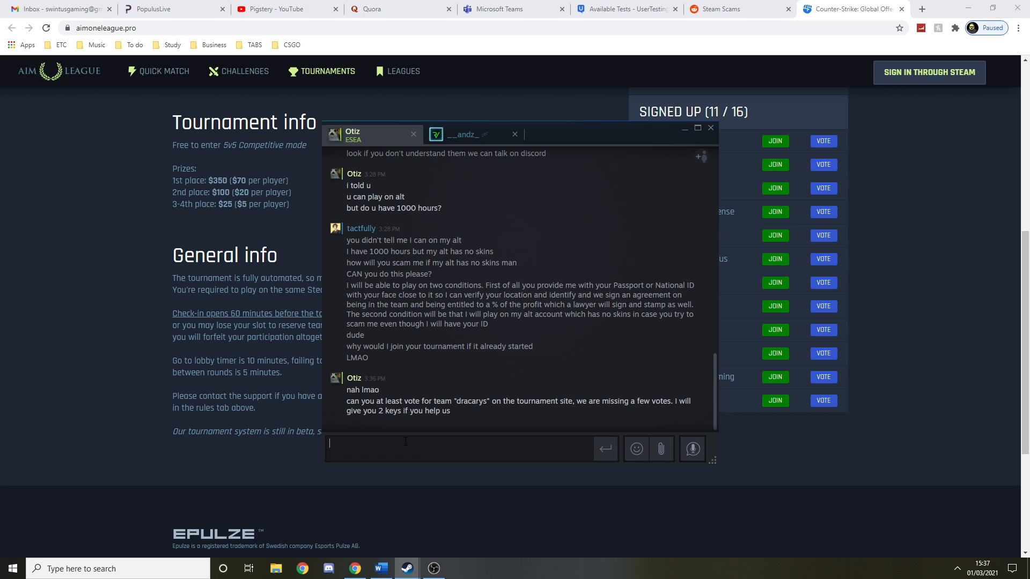
Send the suspected scammer the chat message "Toilet Crew?"
{"action": "type", "text": "you"}
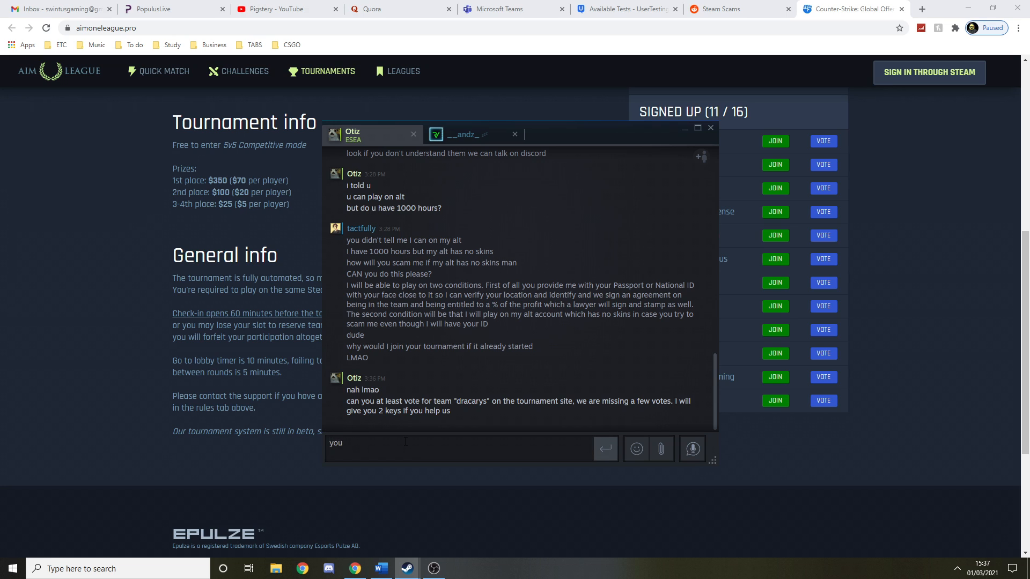
{"action": "type", "text": "dud"}
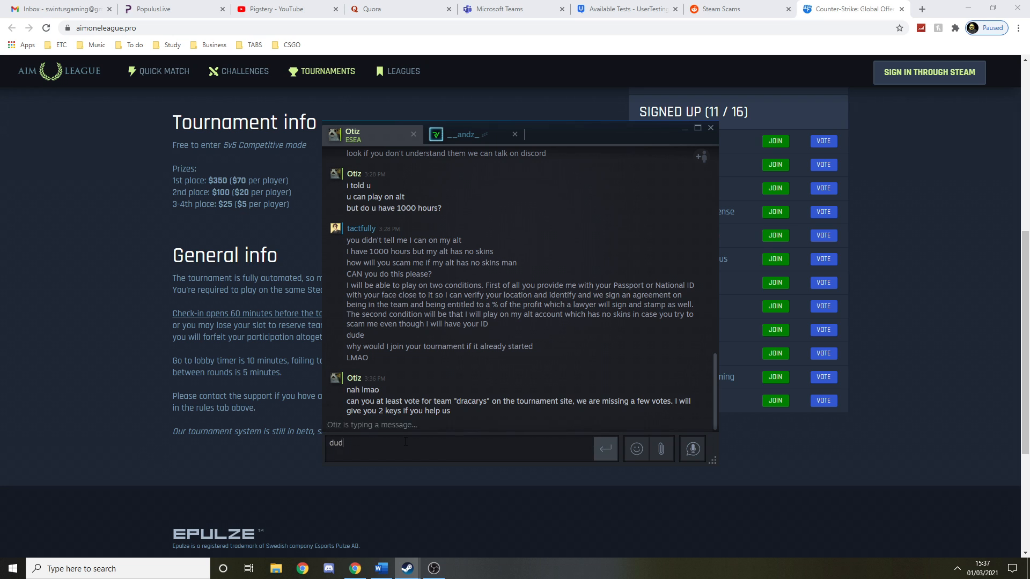
{"action": "type", "text": "you ac"}
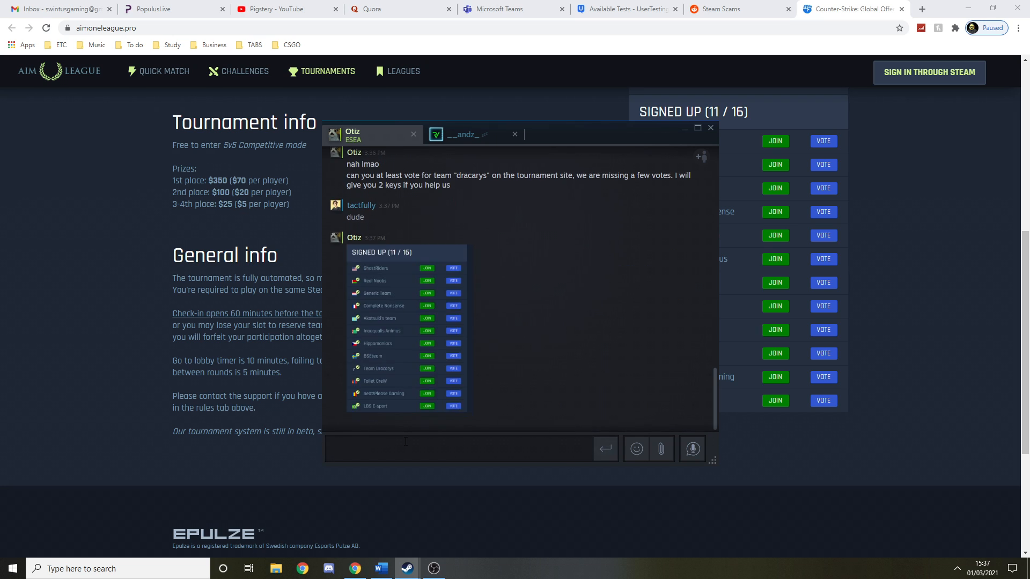
{"action": "type", "text": "To"}
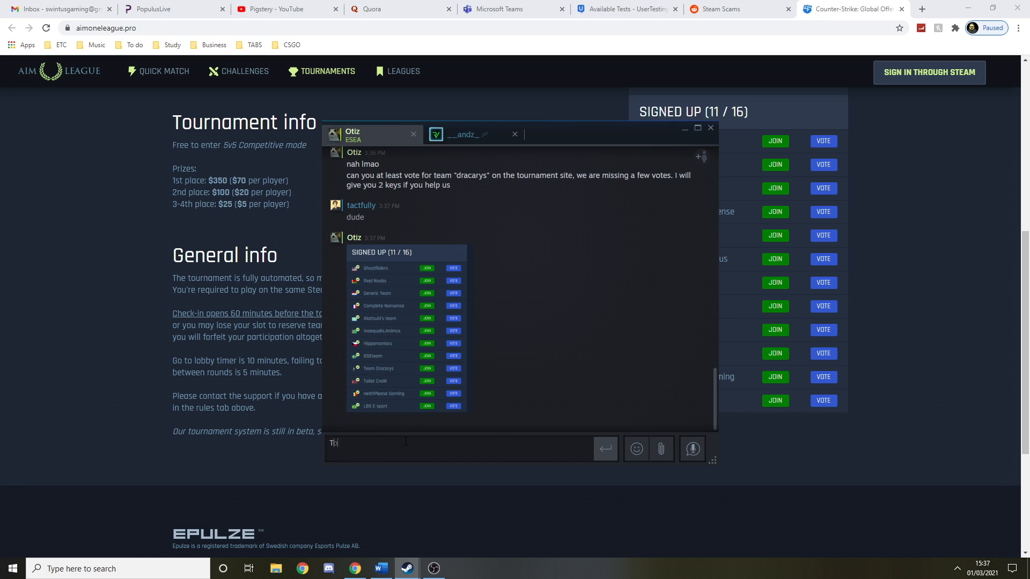
{"action": "type", "text": "Toilet Cre"}
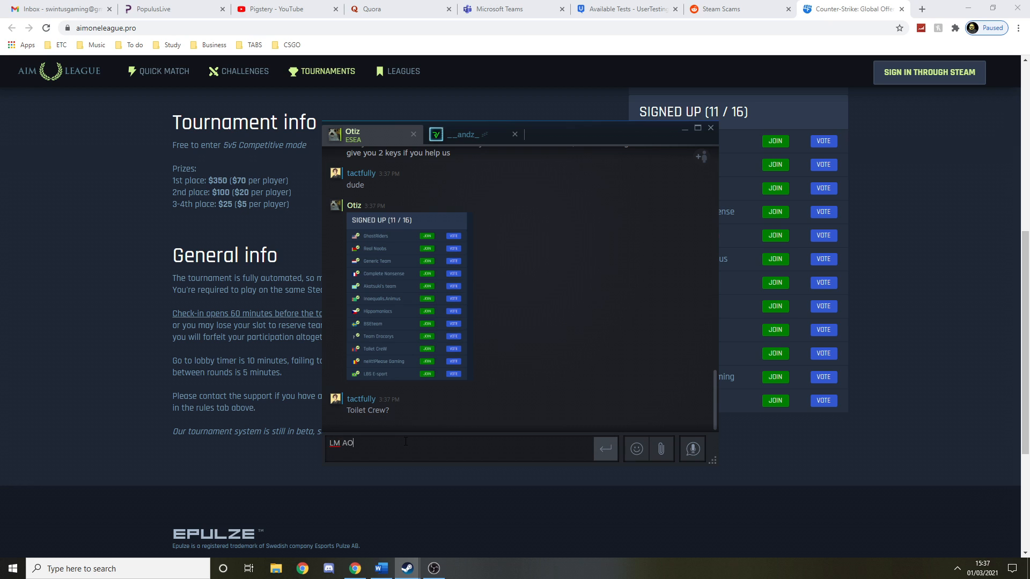
{"action": "key", "text": "enter"}
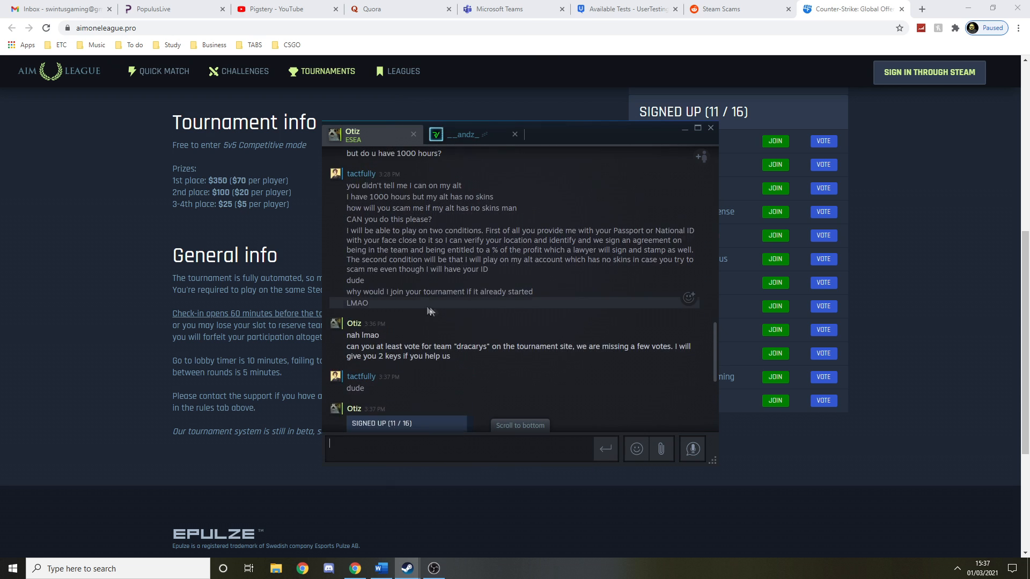
Scroll down to the latest replies calling the team a scam and warning about karma
{"action": "scroll", "scroll_direction": "down", "scroll_amount": 3}
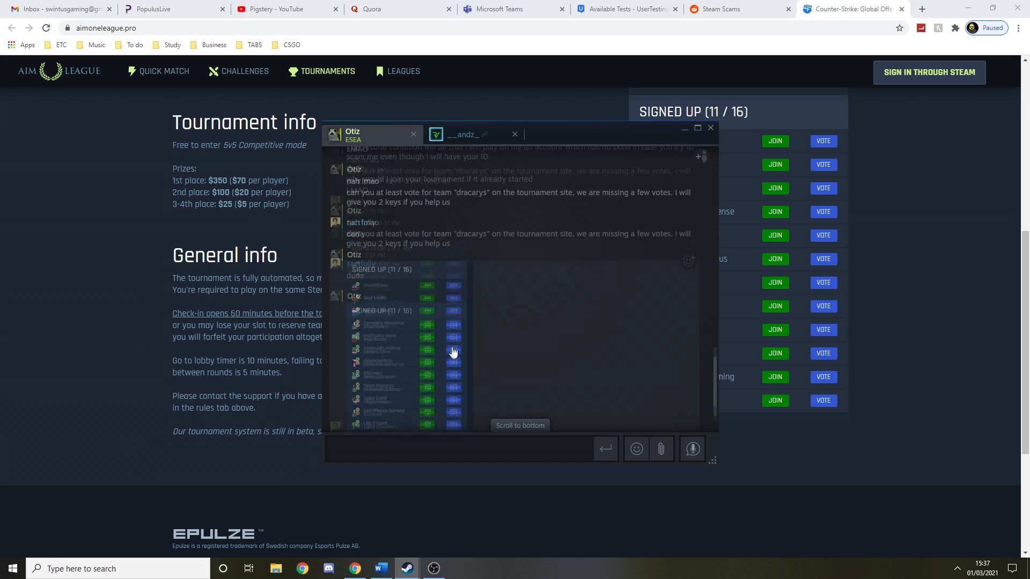
{"action": "scroll", "scroll_direction": "down", "scroll_amount": 3}
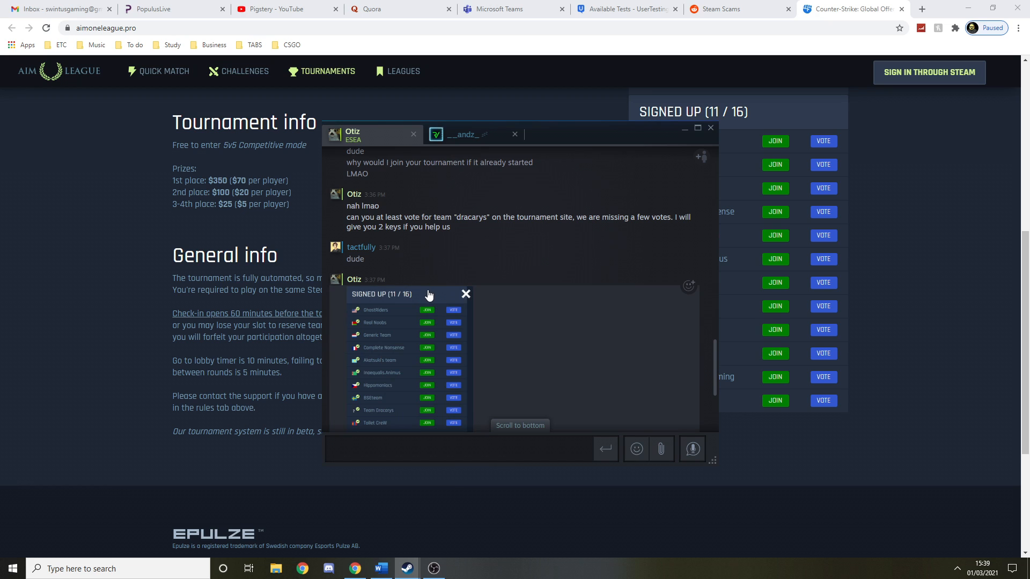
{"action": "mouse_move", "coordinate": [425, 296]}
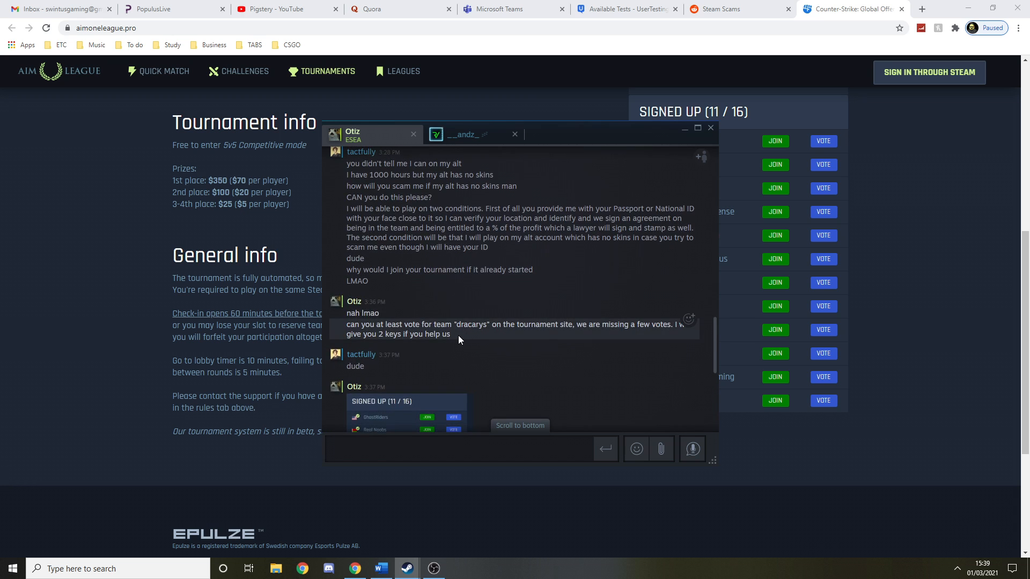
{"action": "mouse_move", "coordinate": [371, 281]}
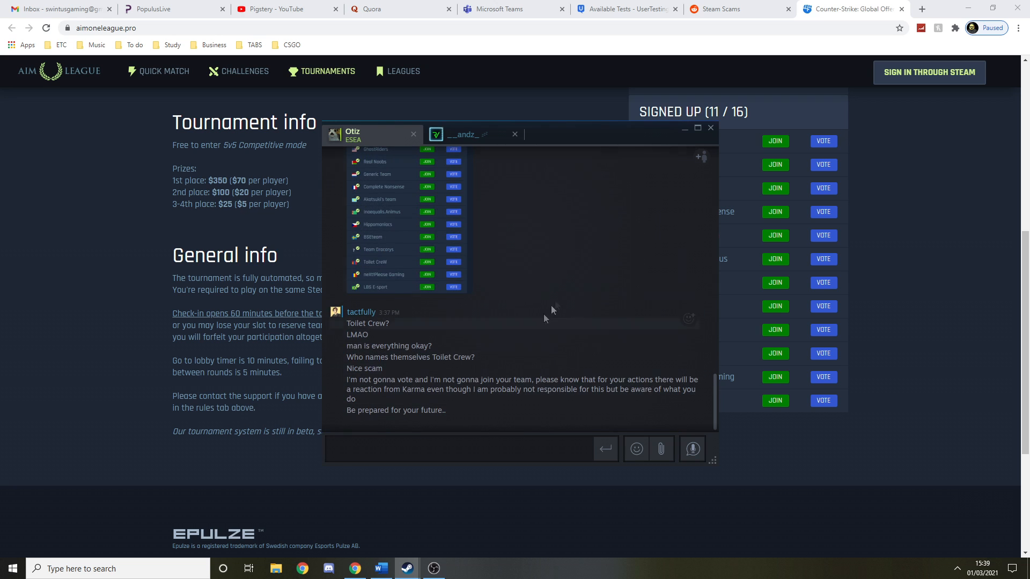
{"action": "mouse_move", "coordinate": [511, 294]}
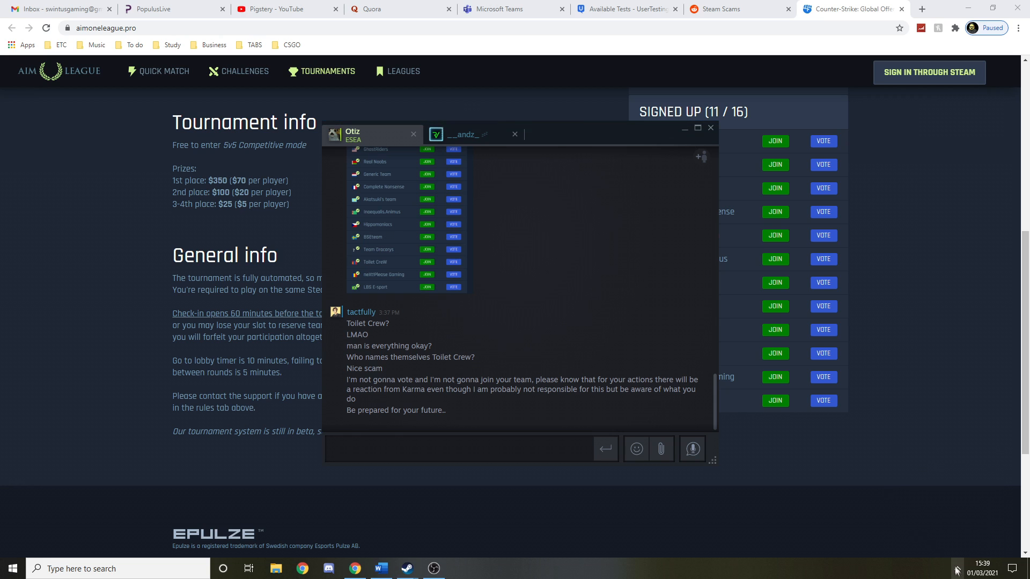
{"action": "mouse_move", "coordinate": [460, 372]}
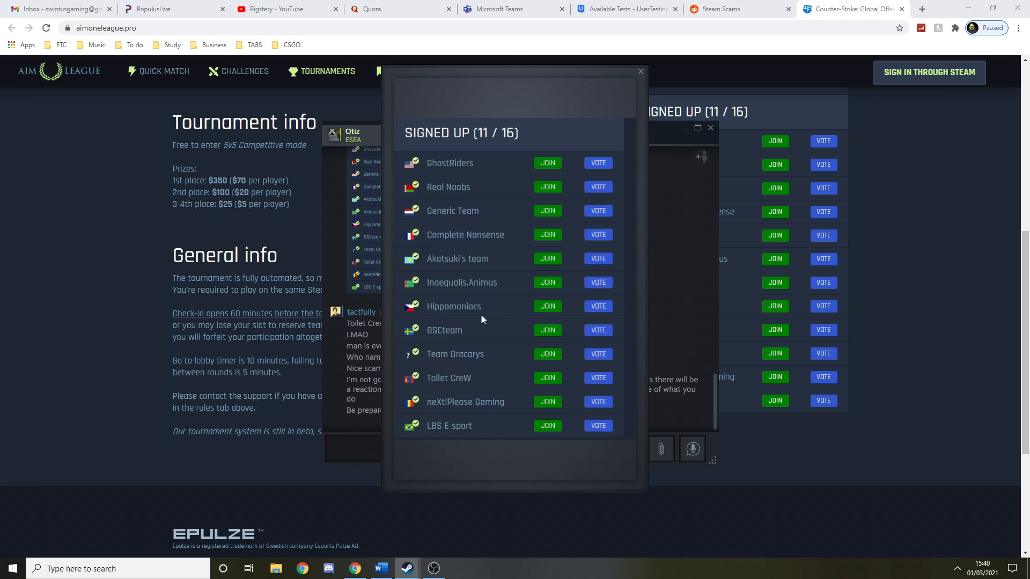
{"action": "mouse_move", "coordinate": [488, 348]}
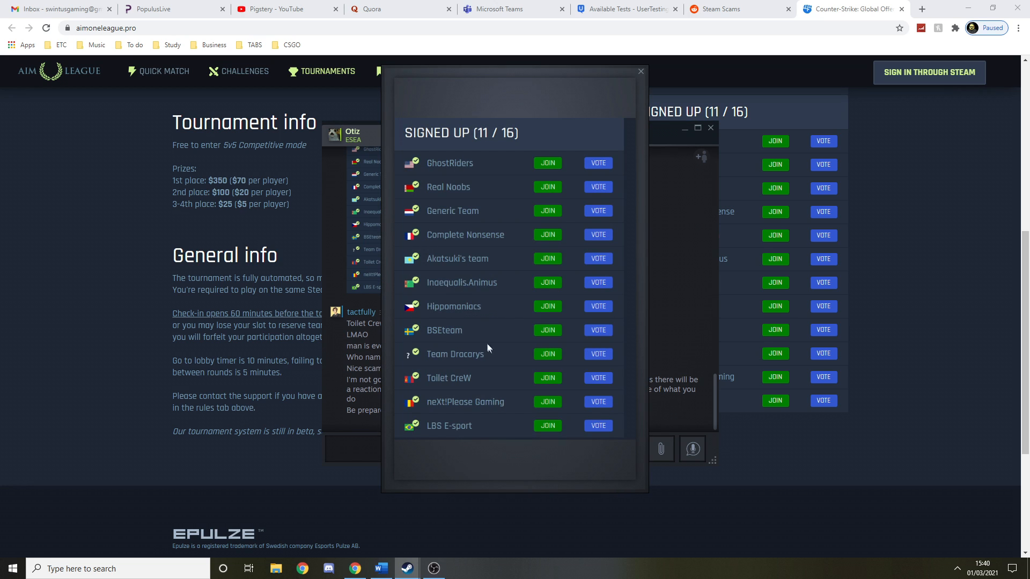
{"action": "mouse_move", "coordinate": [475, 383]}
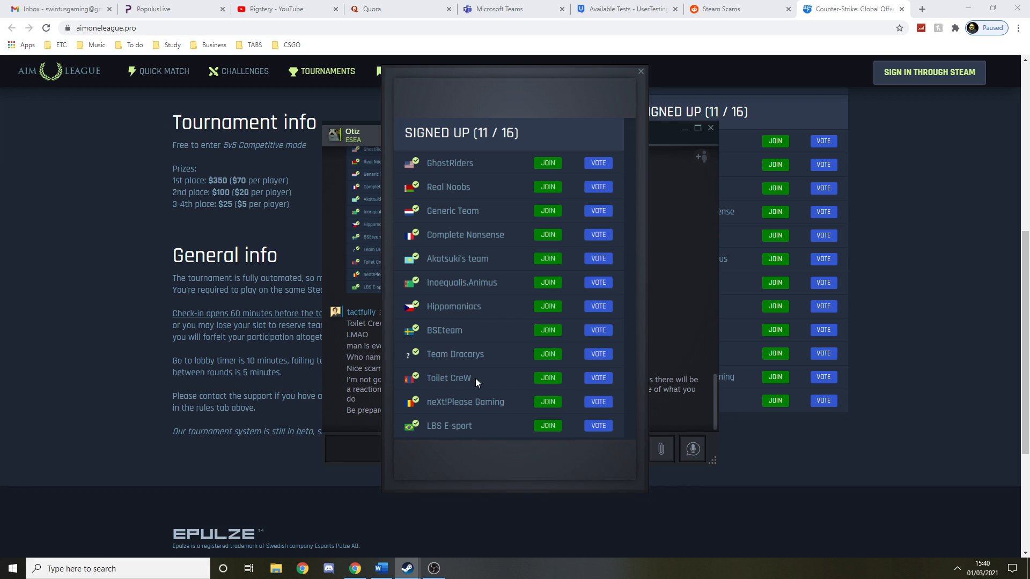
{"action": "mouse_move", "coordinate": [482, 349]}
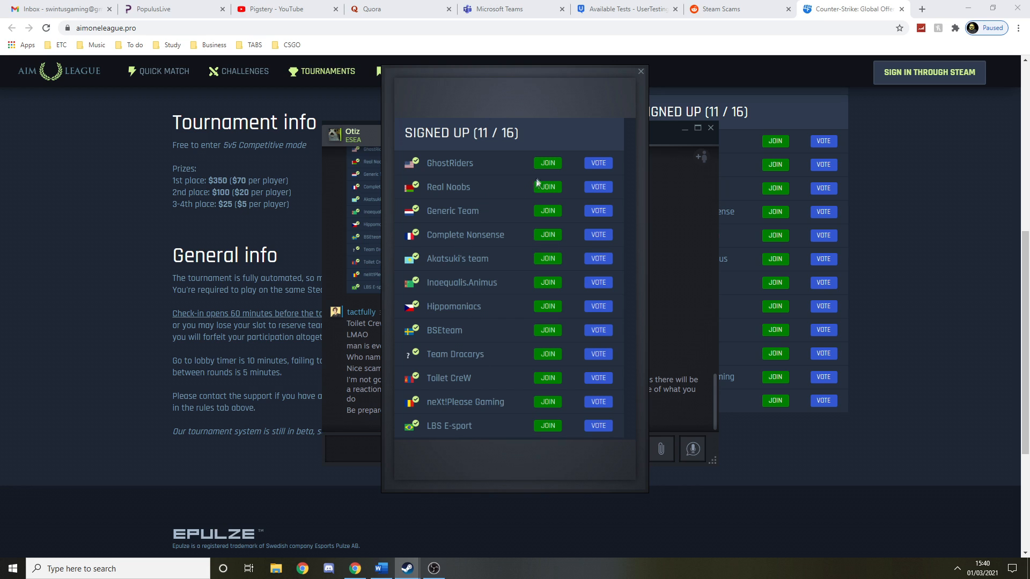
{"action": "mouse_move", "coordinate": [647, 79]}
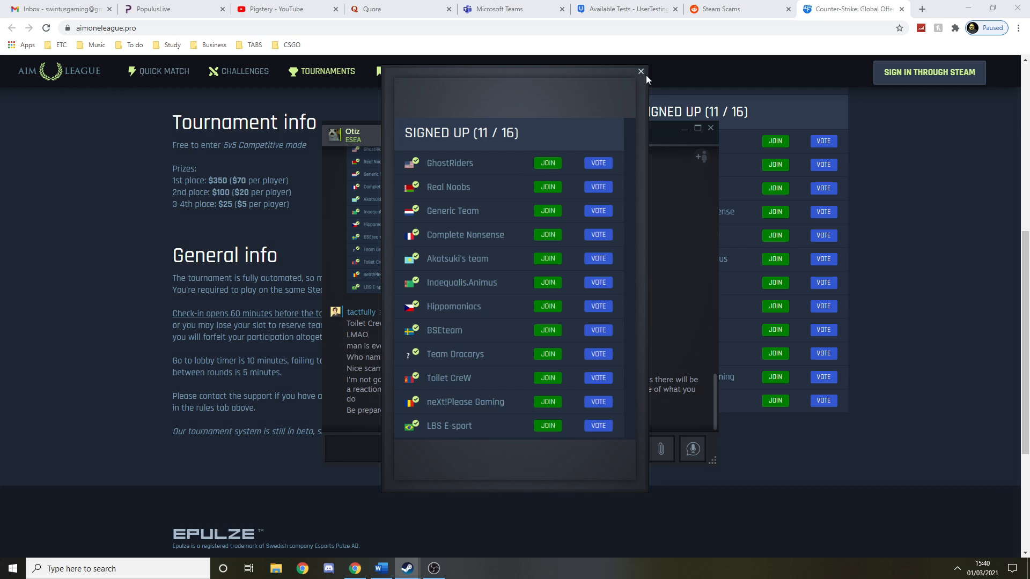
Close the enlarged team sign-up screenshot viewer
{"action": "left_click", "coordinate": [640, 70]}
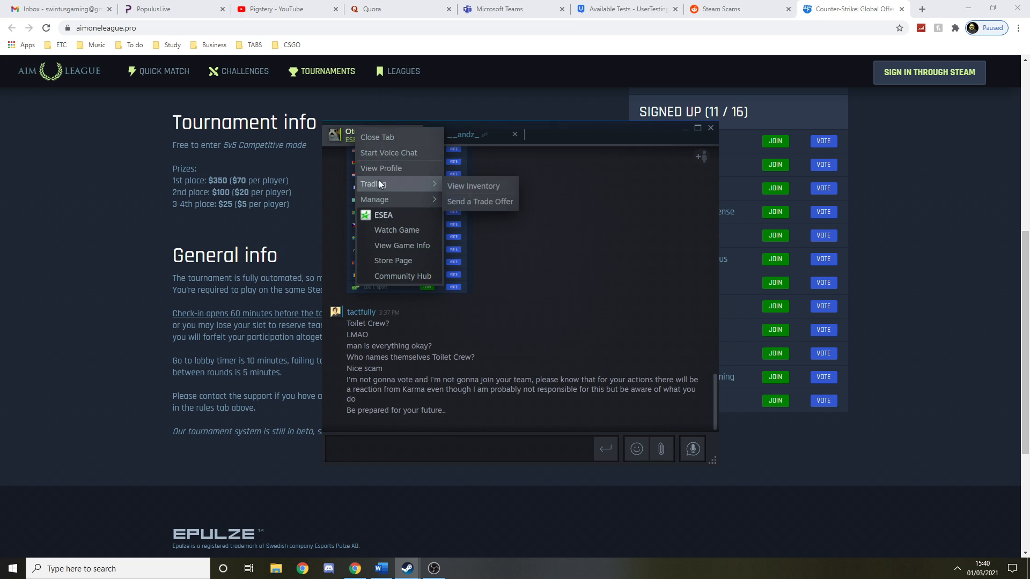
Open the scammer's Steam profile, confirm the inventory is private, and go back
{"action": "left_click", "coordinate": [380, 168]}
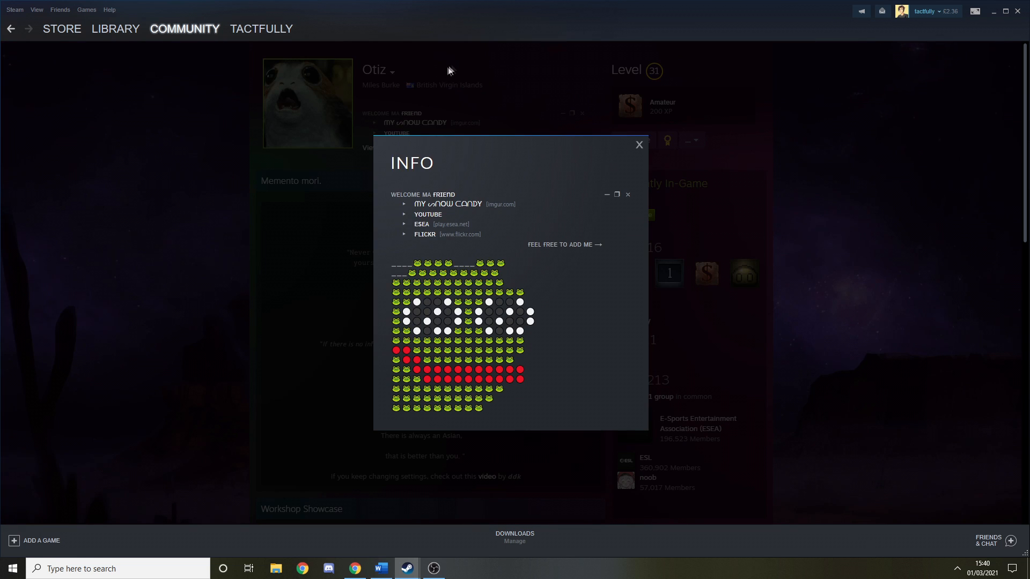
{"action": "left_click", "coordinate": [637, 144]}
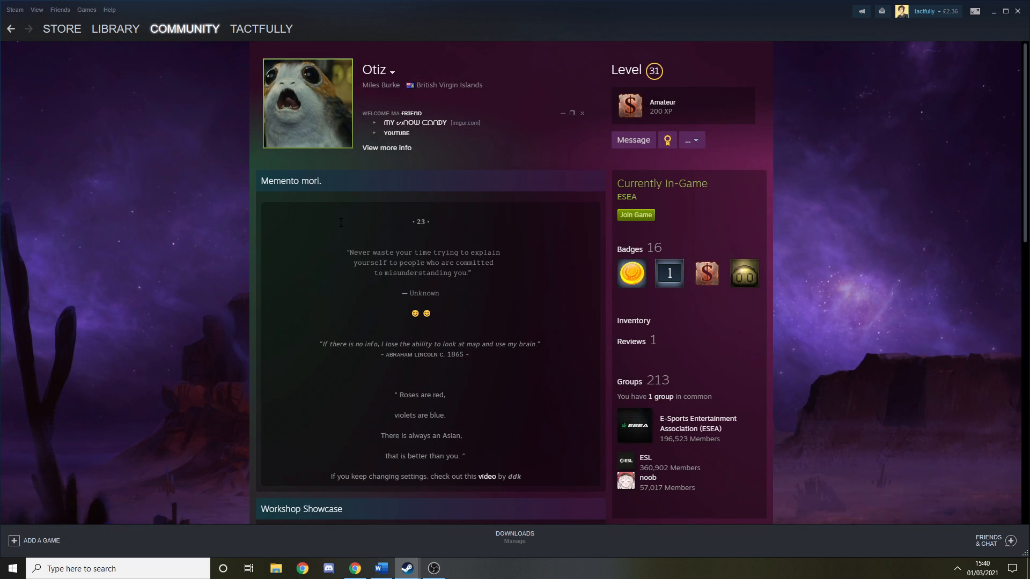
{"action": "scroll", "scroll_direction": "down", "scroll_amount": 3}
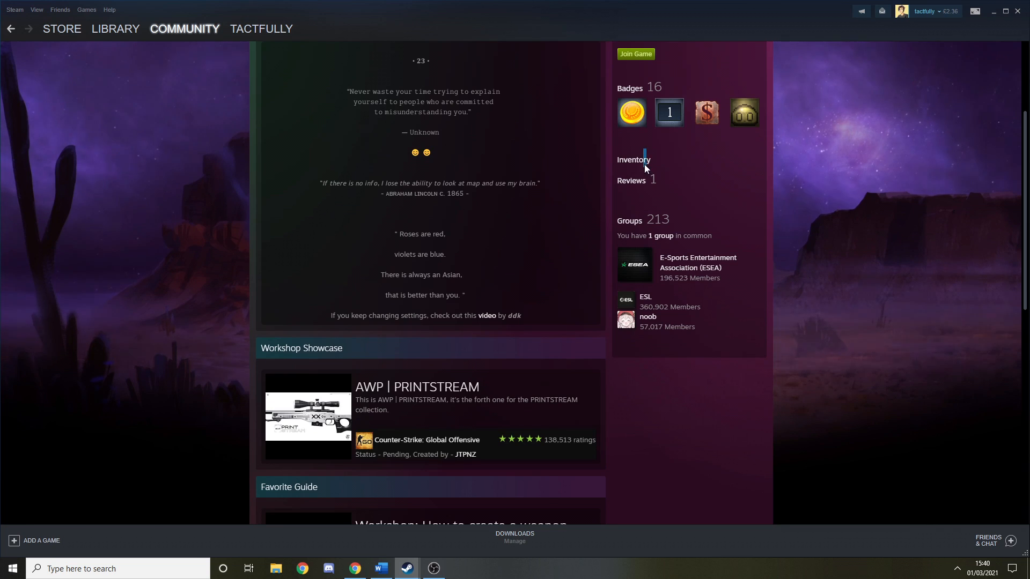
{"action": "left_click", "coordinate": [632, 160]}
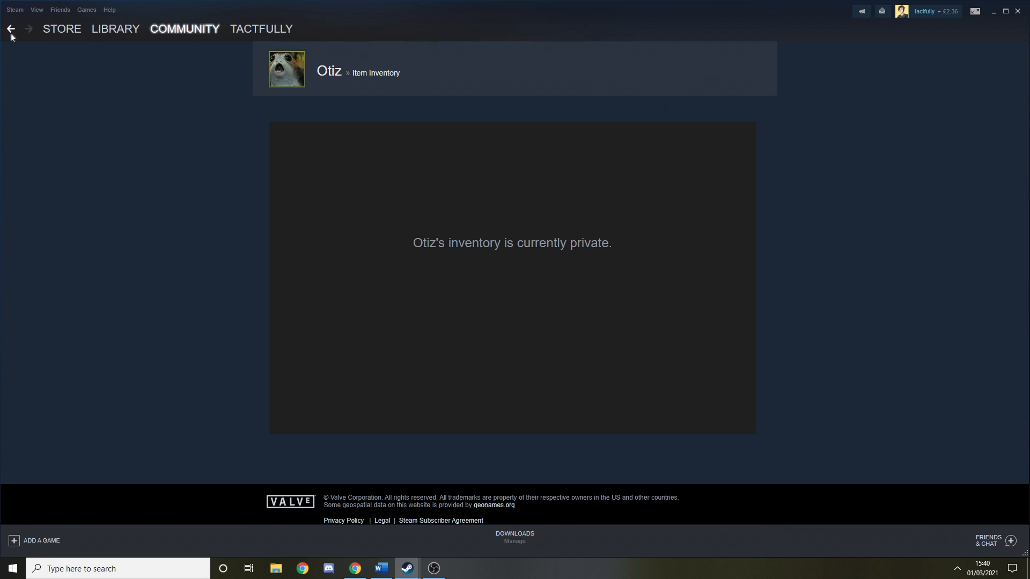
{"action": "left_click", "coordinate": [11, 28]}
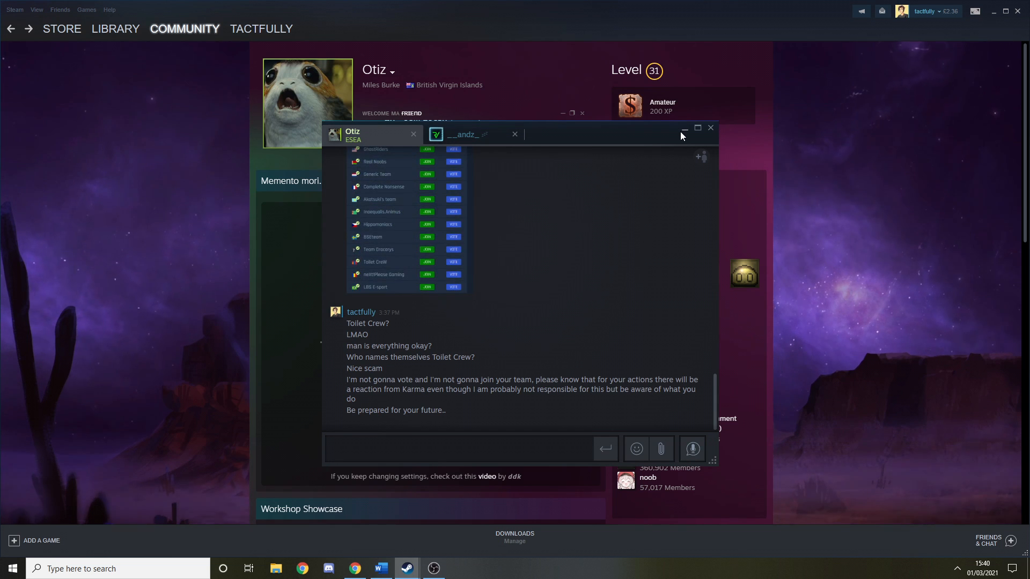
Minimize the chat window to reveal the scammer's full profile page
{"action": "left_click", "coordinate": [710, 128]}
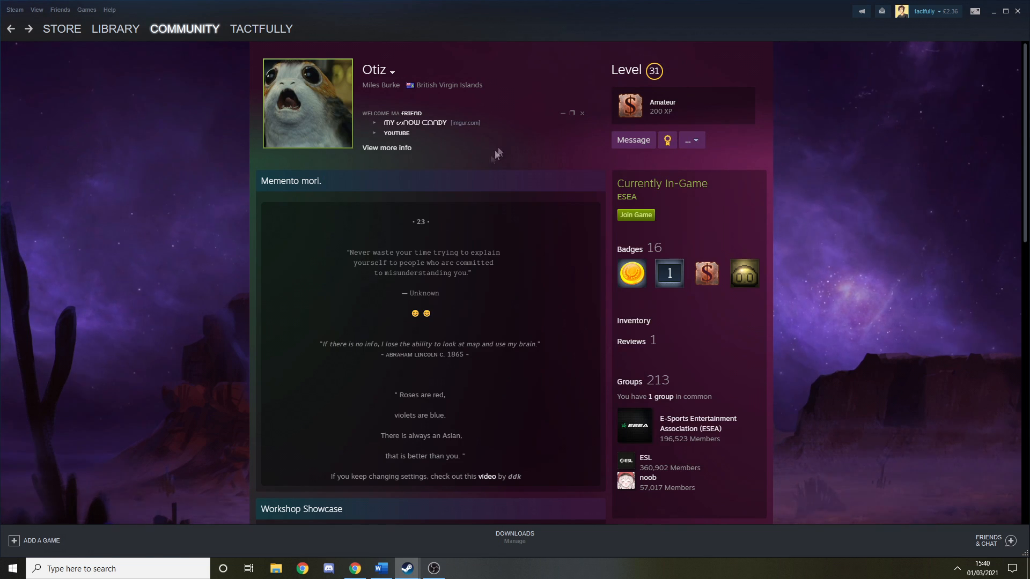
{"action": "mouse_move", "coordinate": [473, 194]}
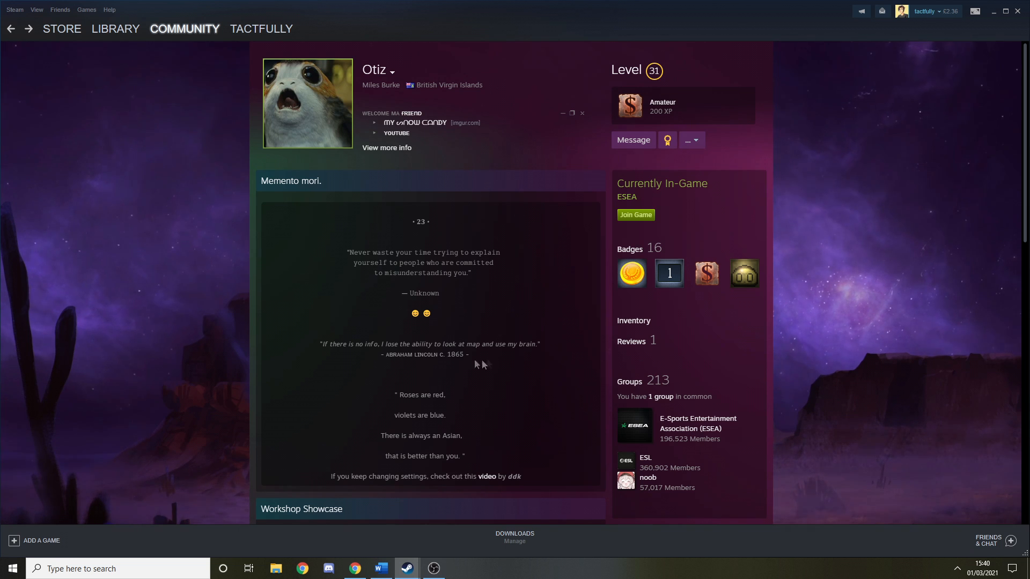
{"action": "mouse_move", "coordinate": [474, 336]}
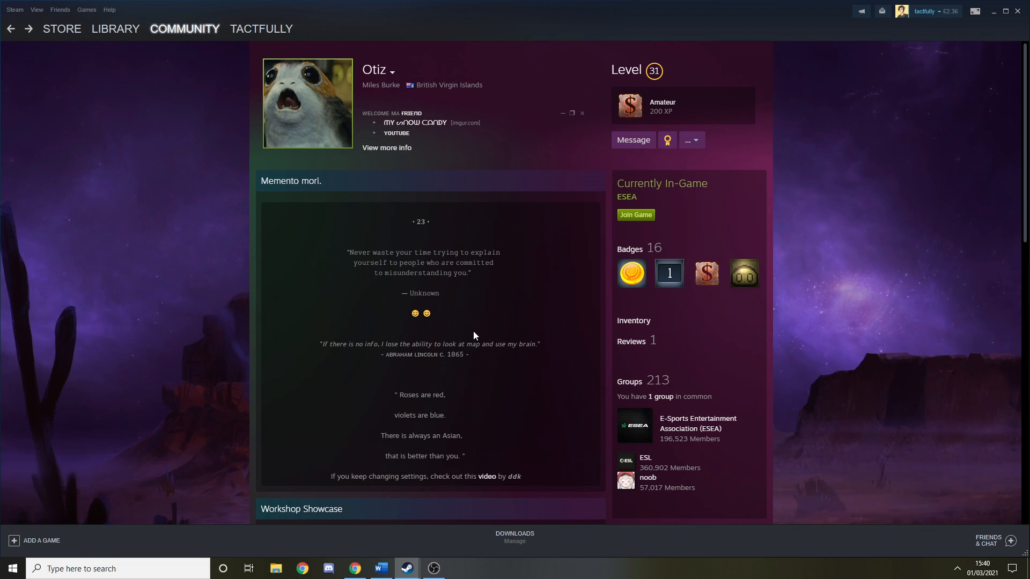
{"action": "mouse_move", "coordinate": [463, 405]}
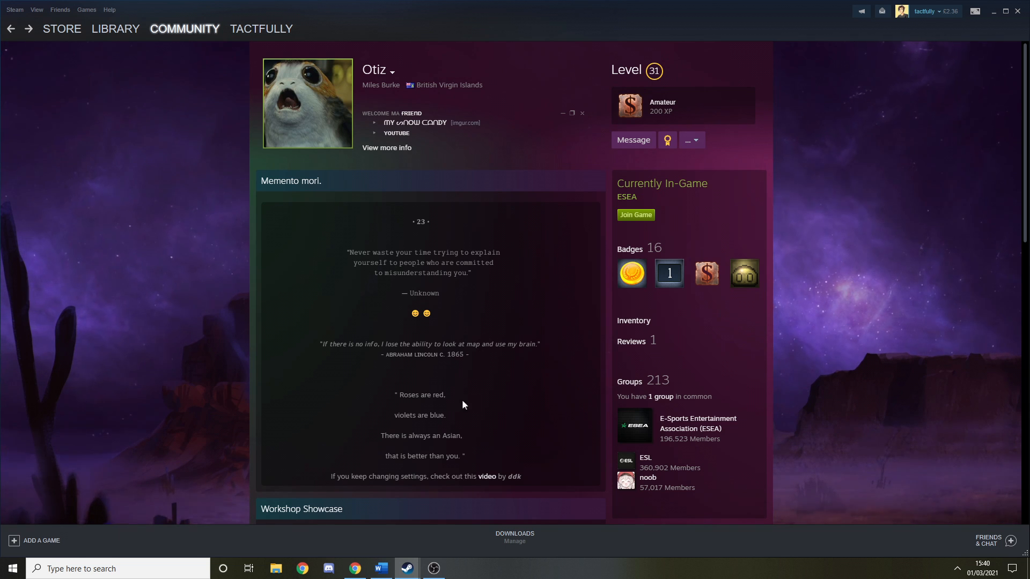
{"action": "mouse_move", "coordinate": [465, 447]}
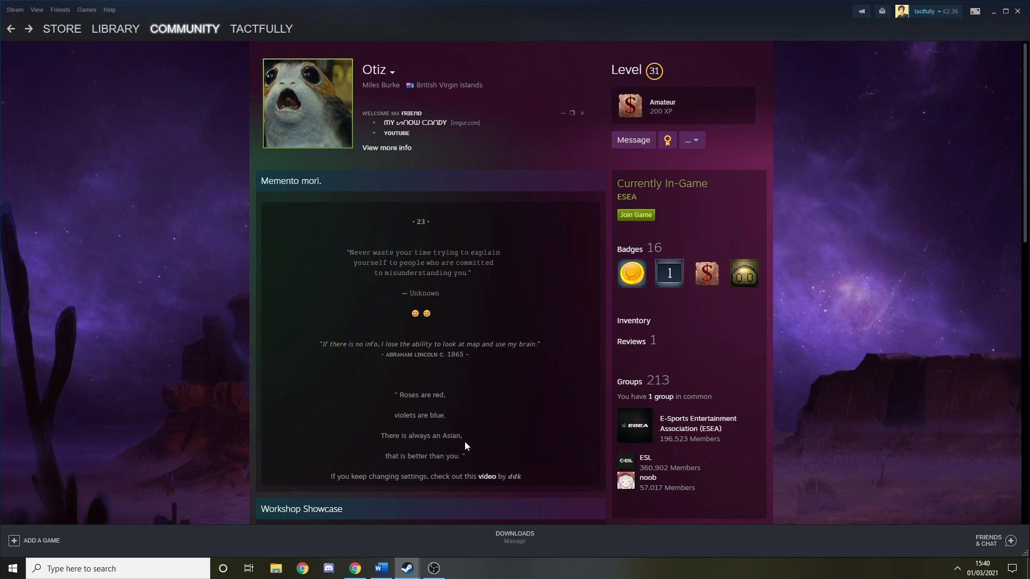